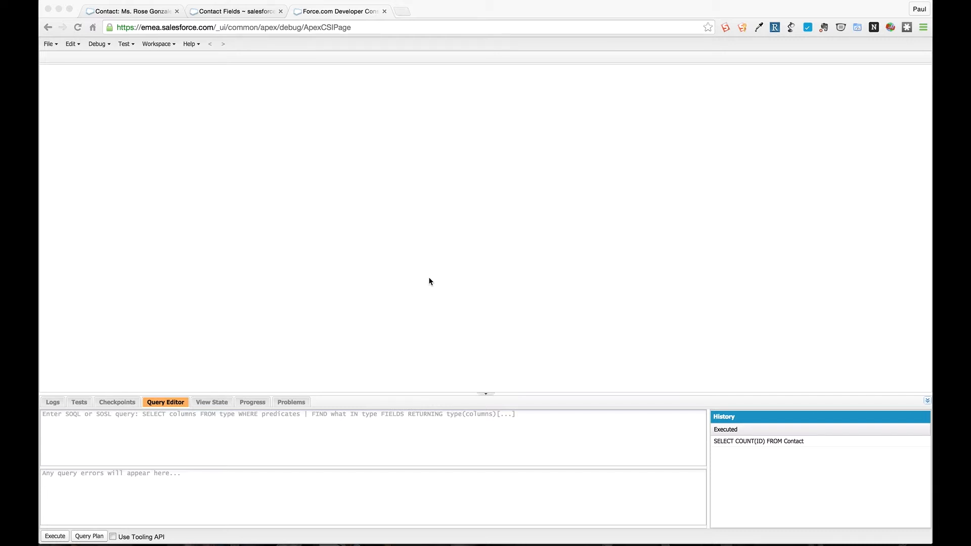
pyautogui.moveTo(398, 243)
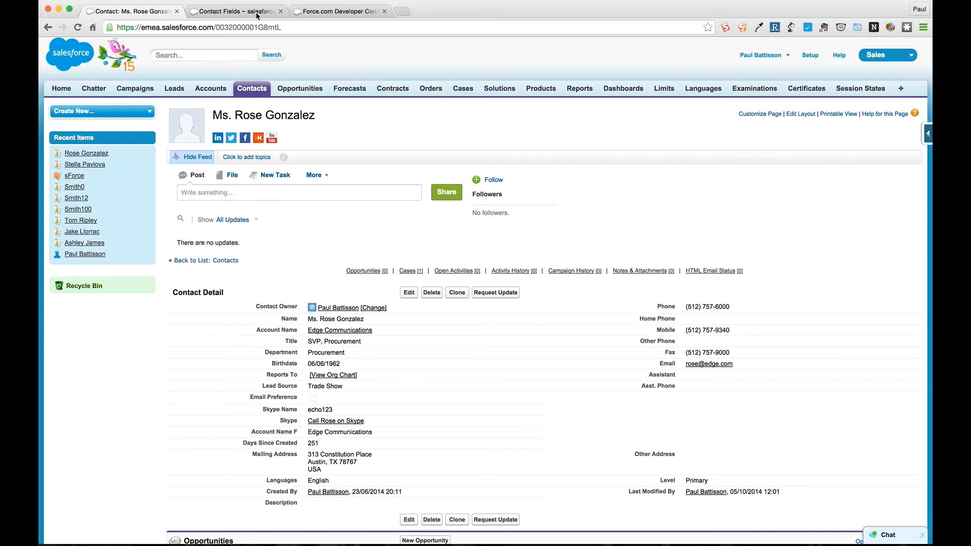
# After checking Contact custom fields, tick Enable Query Plan in Help > Preferences and save.
pyautogui.click(232, 11)
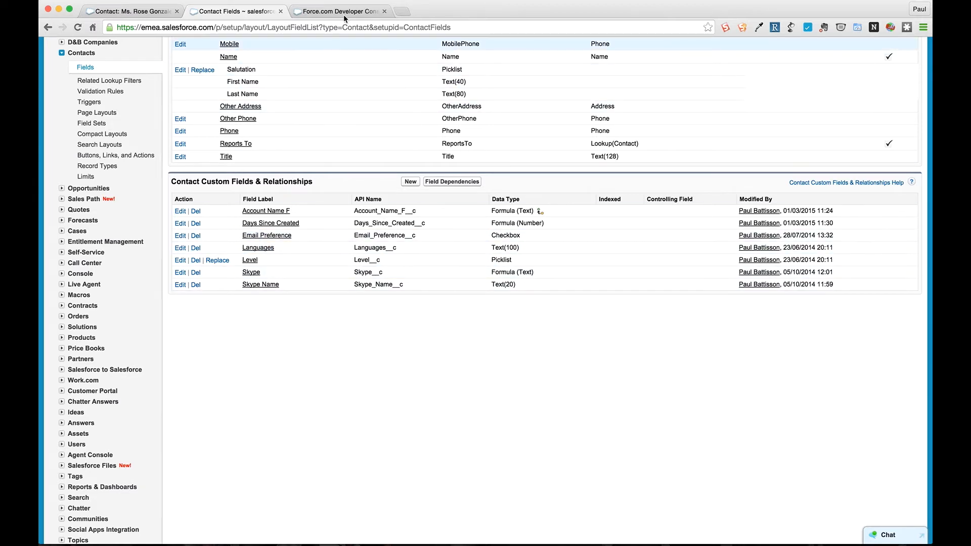
pyautogui.click(339, 11)
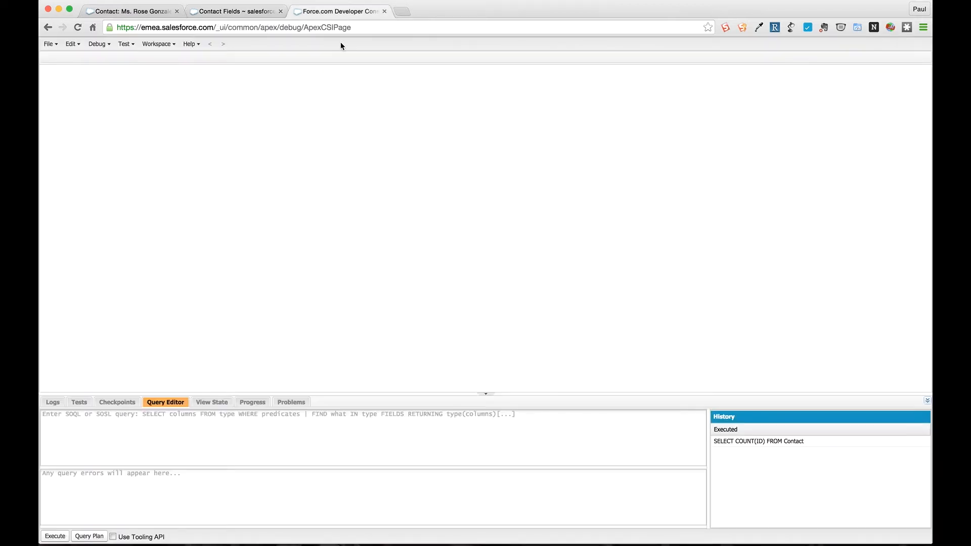
pyautogui.moveTo(191, 43)
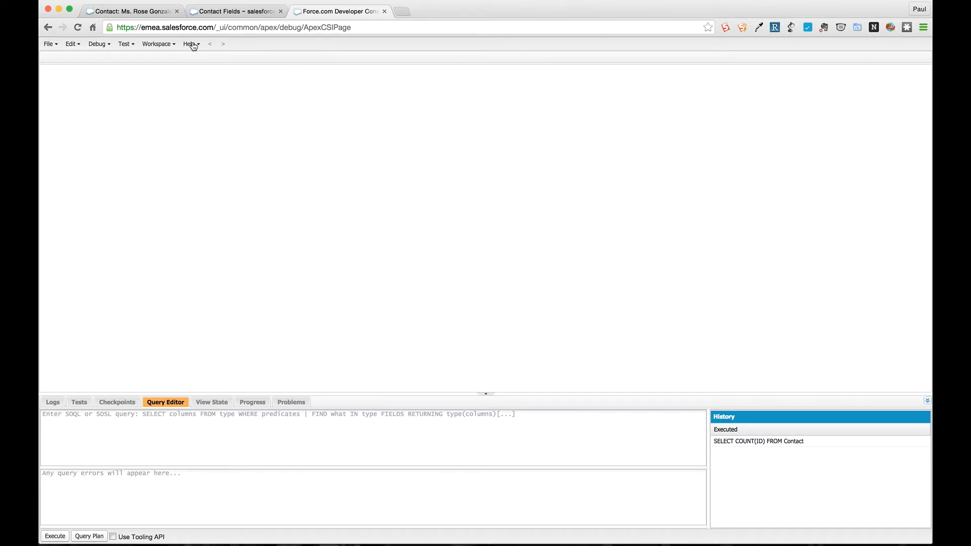
pyautogui.click(191, 43)
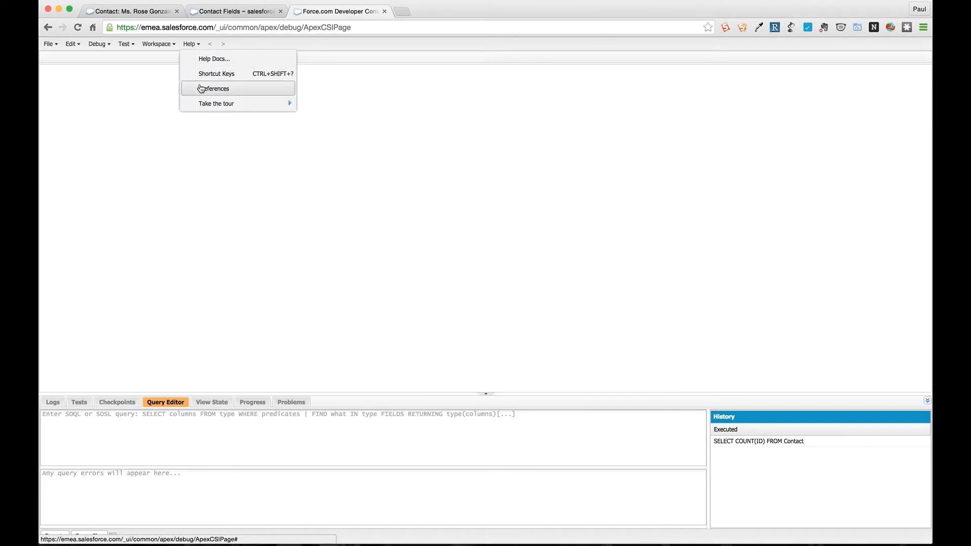
pyautogui.click(217, 88)
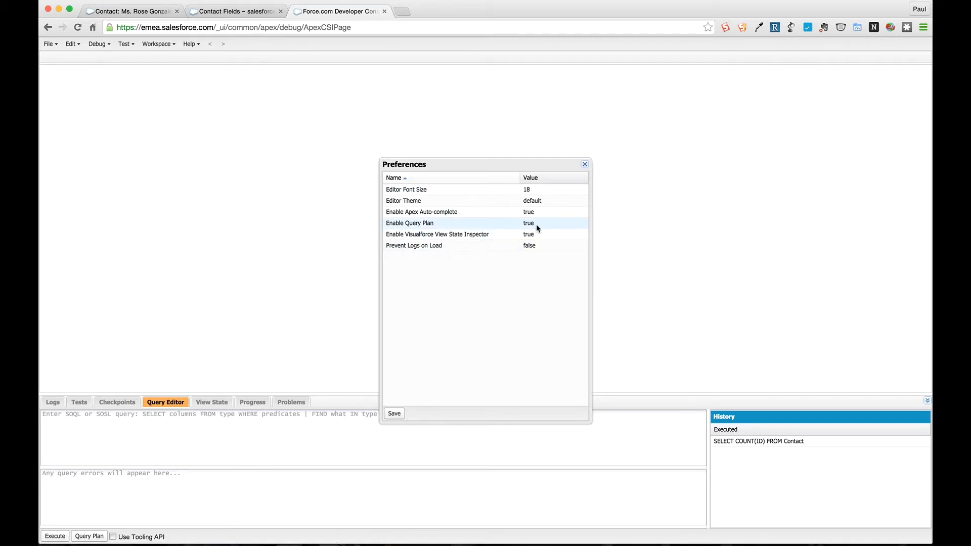
pyautogui.click(529, 223)
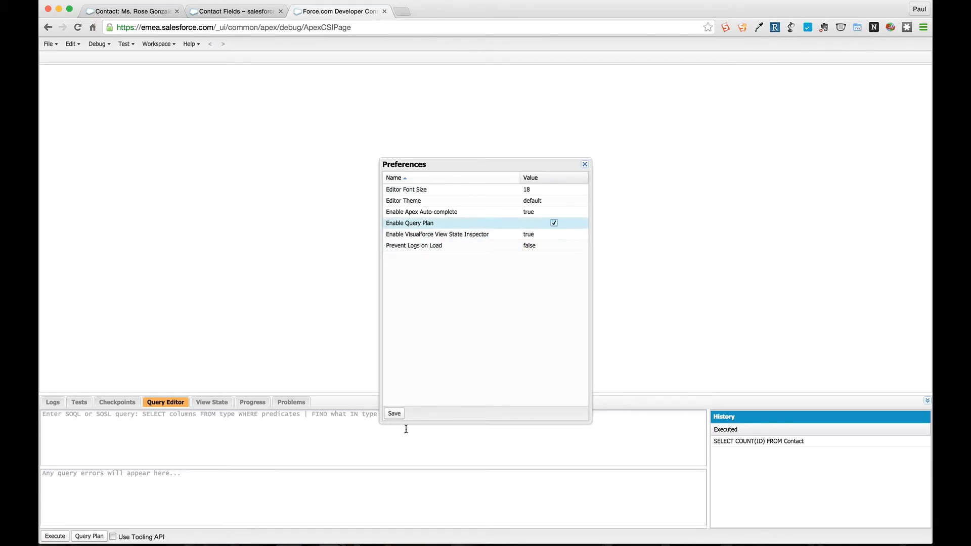
pyautogui.click(394, 413)
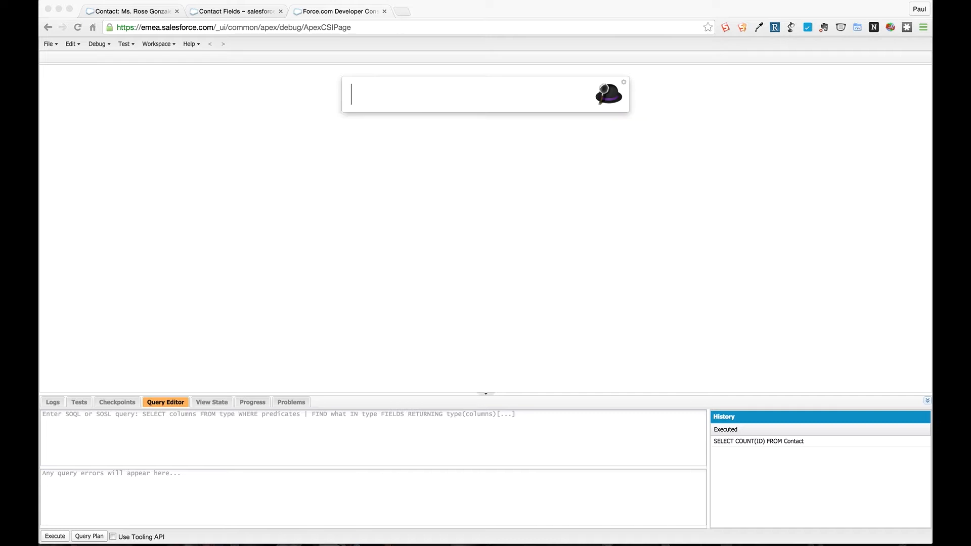
# Paste the 'Indexed Query on Id' snippet selecting Contacts by five record Ids.
pyautogui.write('snipl')
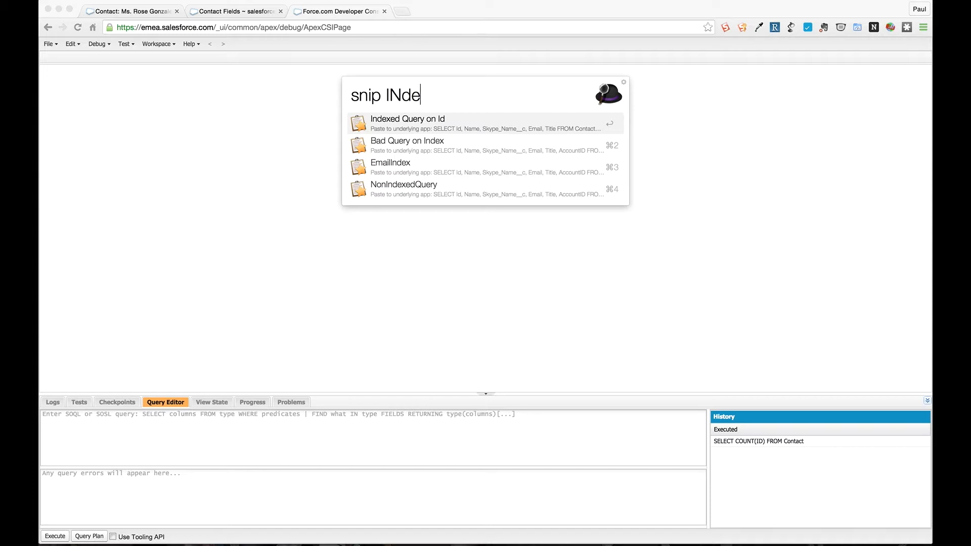
pyautogui.click(408, 119)
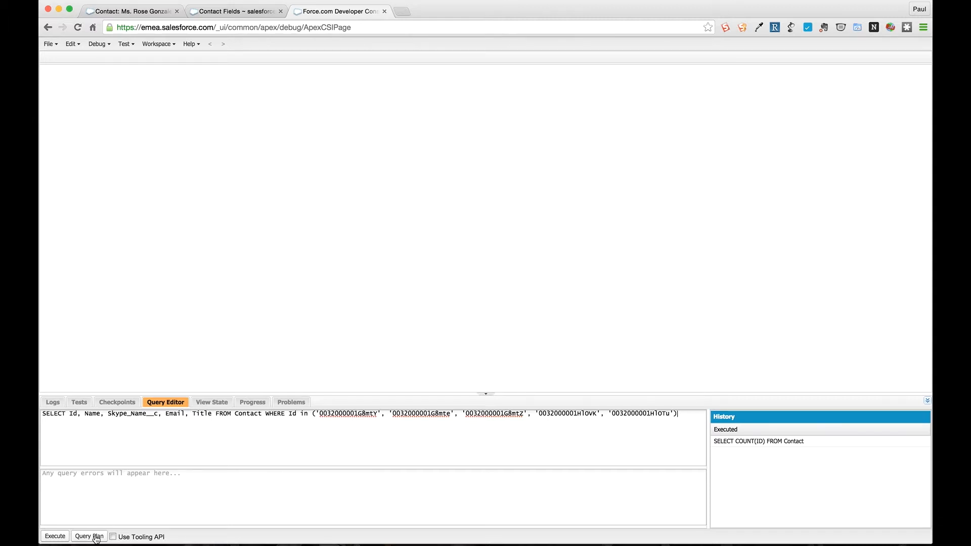
# Show the Id query's plan and review its Index and TableScan cost rows.
pyautogui.click(89, 536)
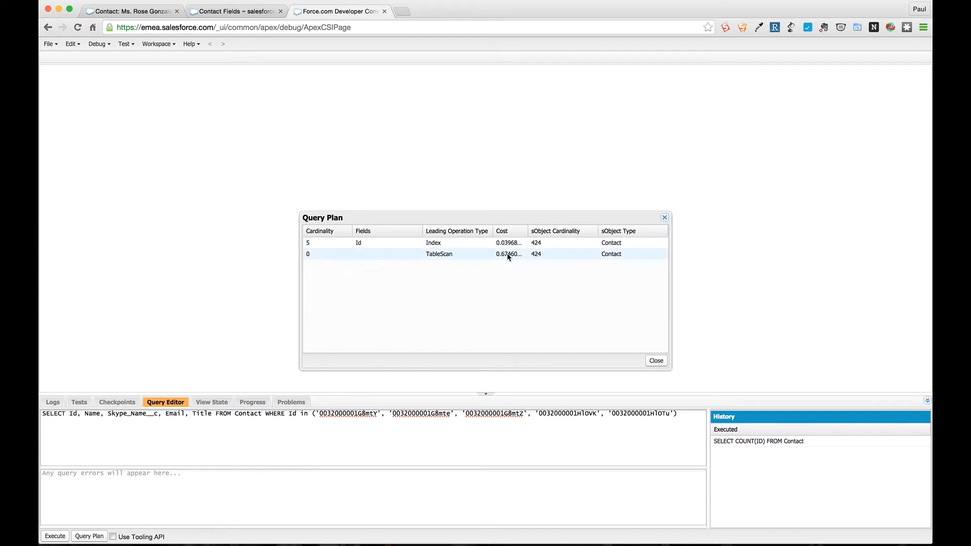
pyautogui.click(325, 242)
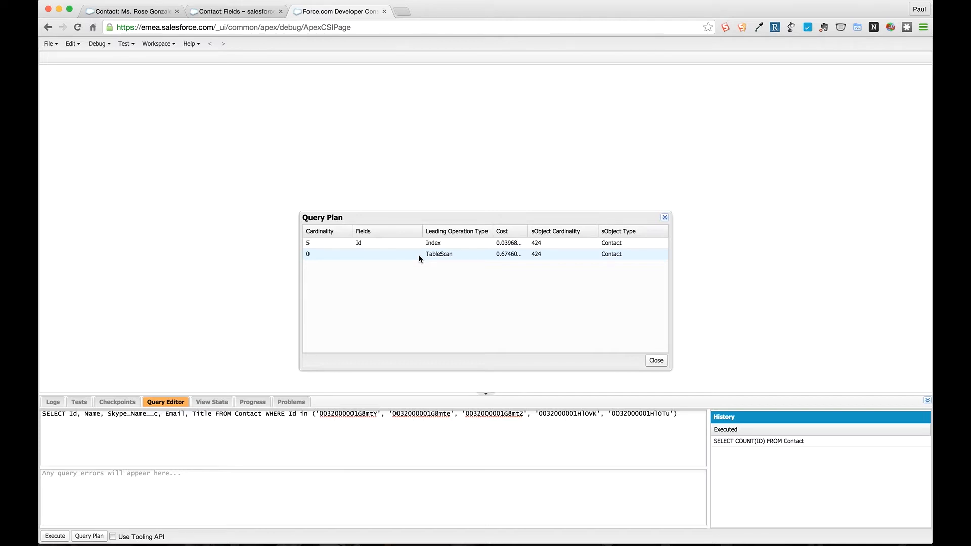
pyautogui.moveTo(413, 260)
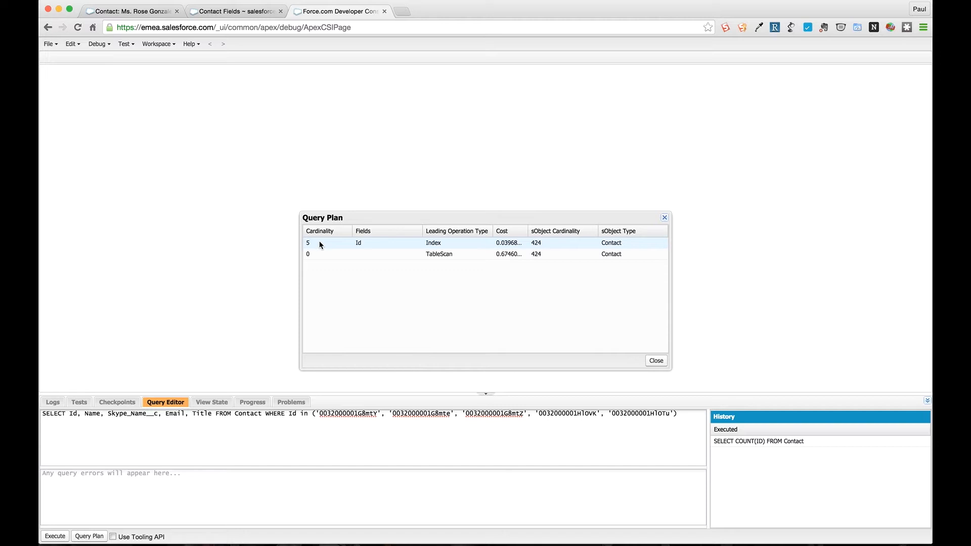
pyautogui.moveTo(365, 248)
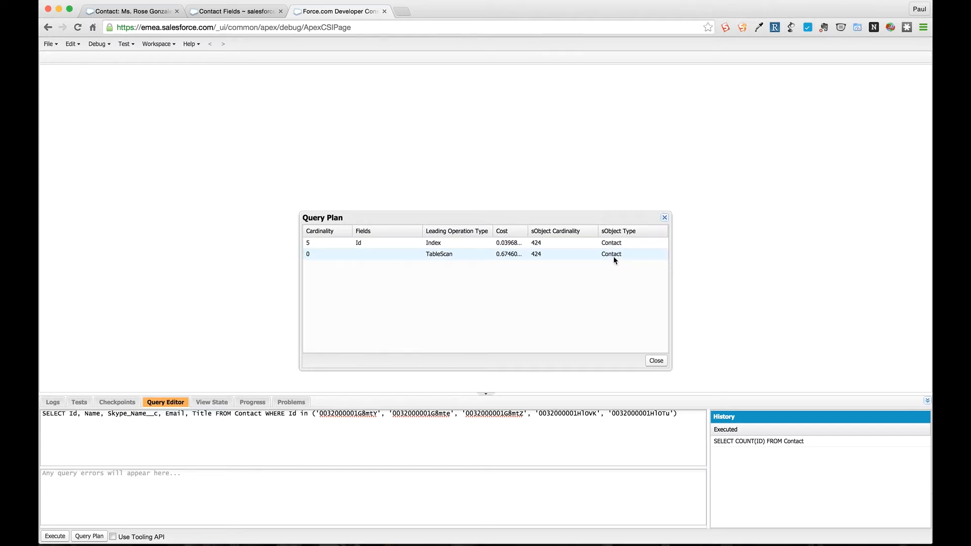
pyautogui.moveTo(506, 251)
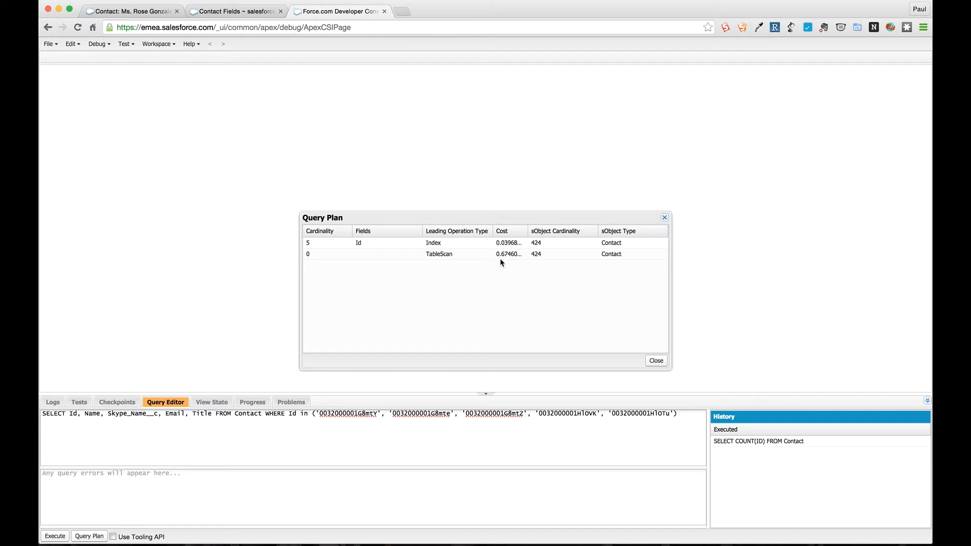
pyautogui.click(439, 254)
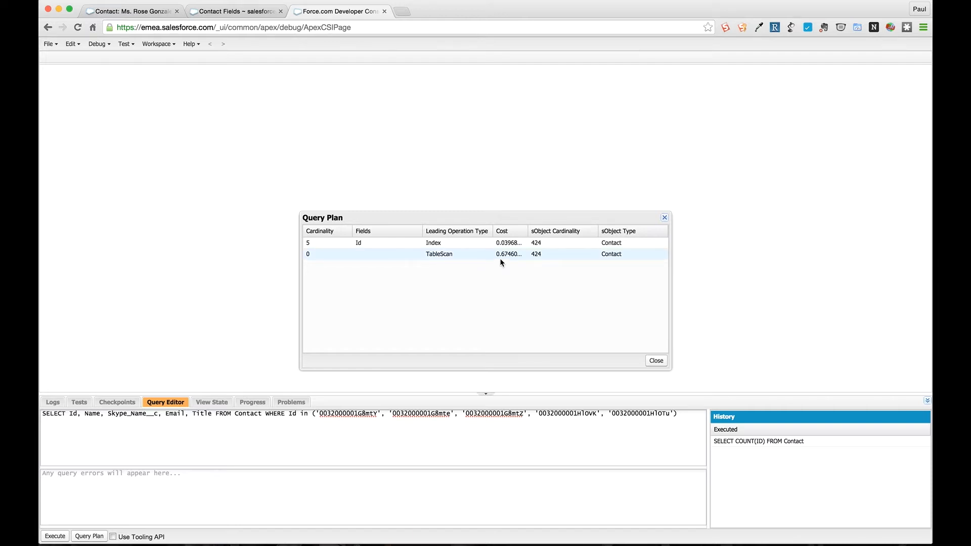
pyautogui.click(328, 242)
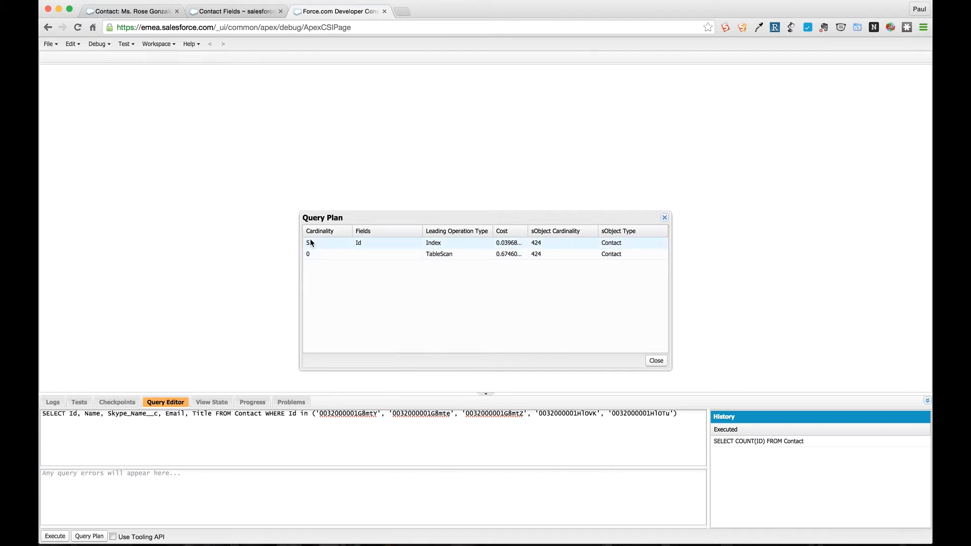
pyautogui.moveTo(449, 252)
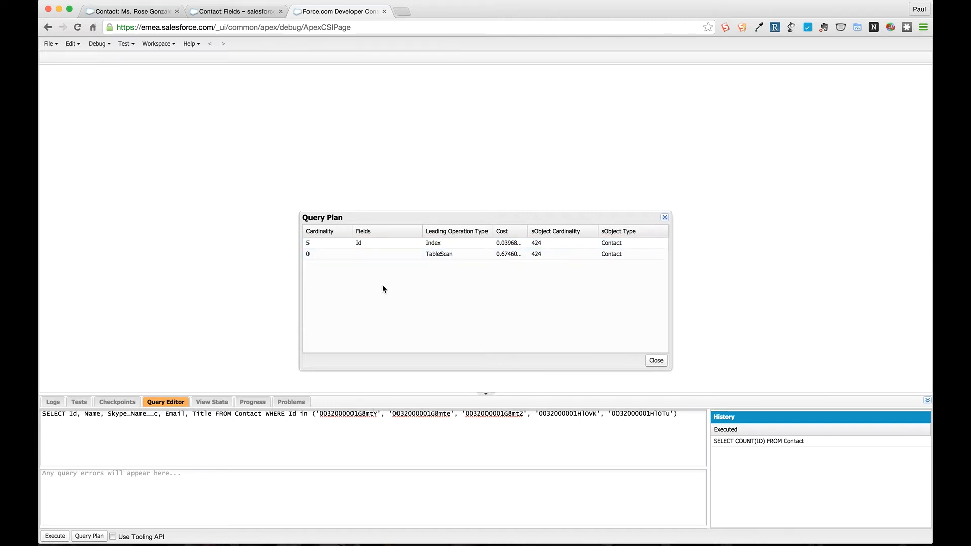
pyautogui.click(384, 242)
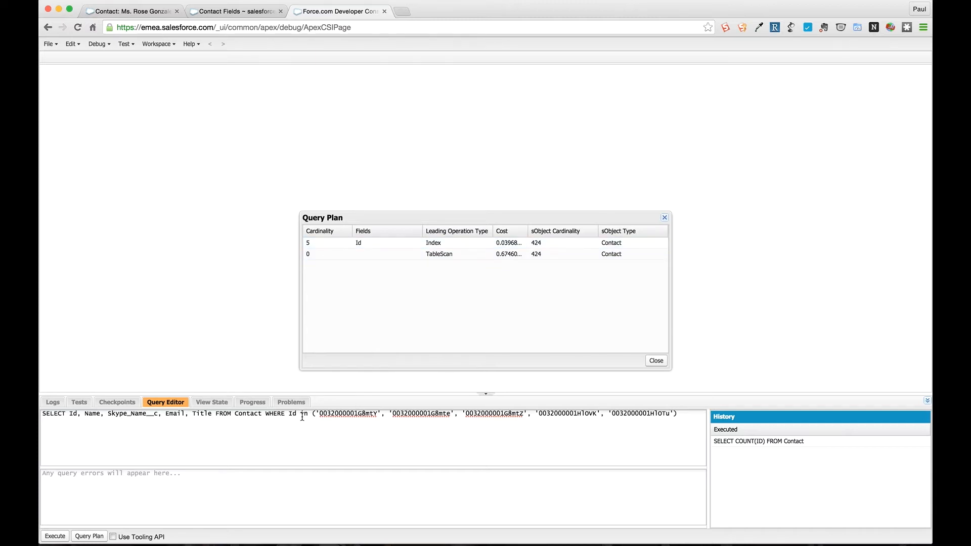
pyautogui.moveTo(431, 399)
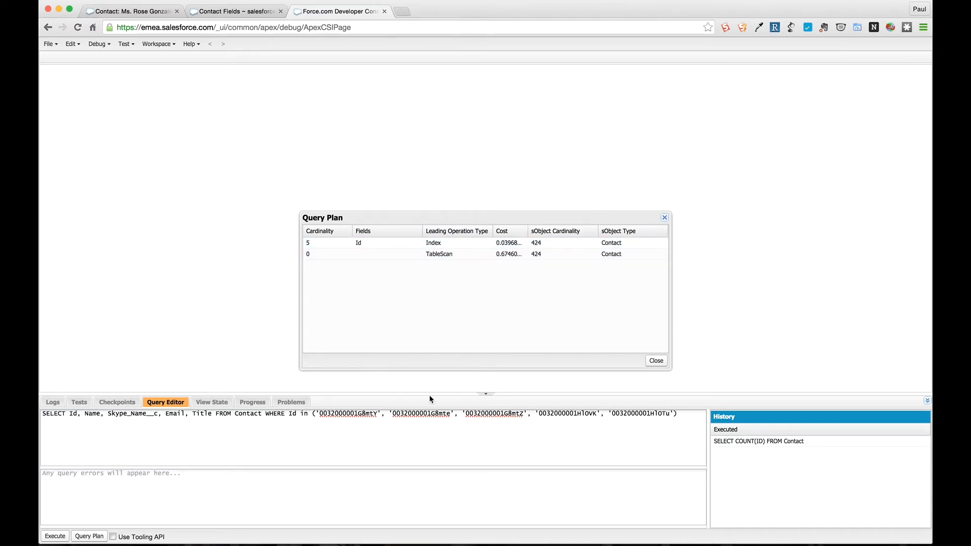
pyautogui.click(508, 242)
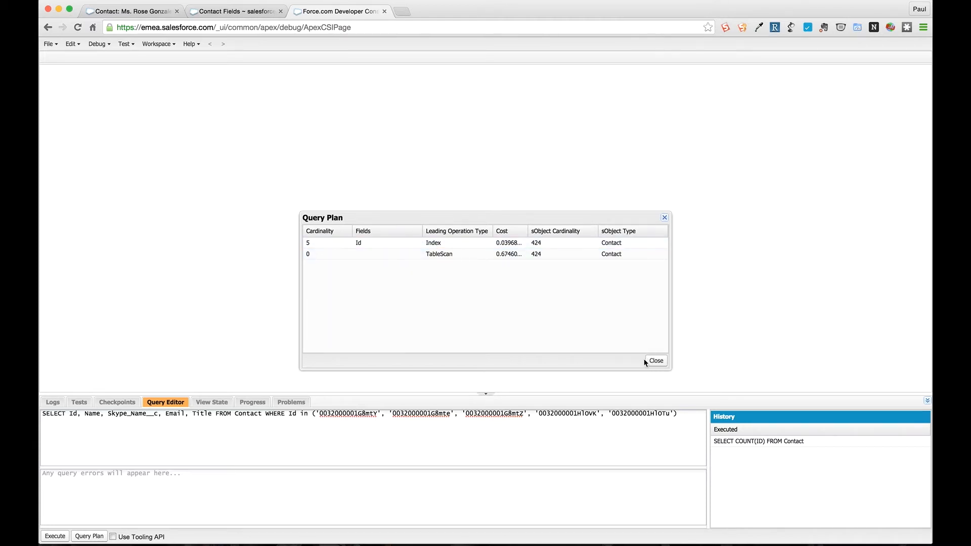
# Close the plan and enter a Contact query selecting six fields where AccountID != one account.
pyautogui.click(656, 361)
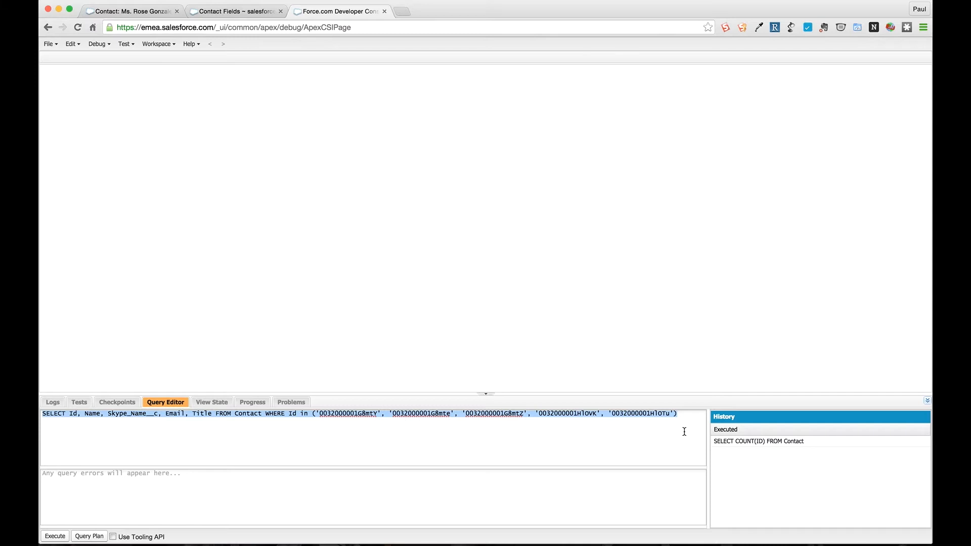
pyautogui.moveTo(533, 447)
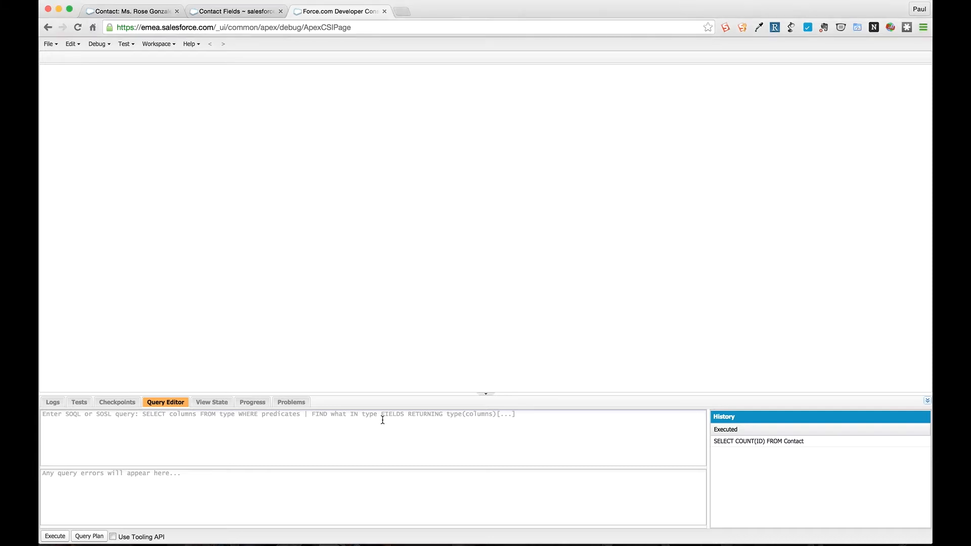
pyautogui.write("SELECT Id, Name, Skype_Name__c, Email, Title, AccountID FROM Contact WHERE AccountID != '0012000001AKk0Z'")
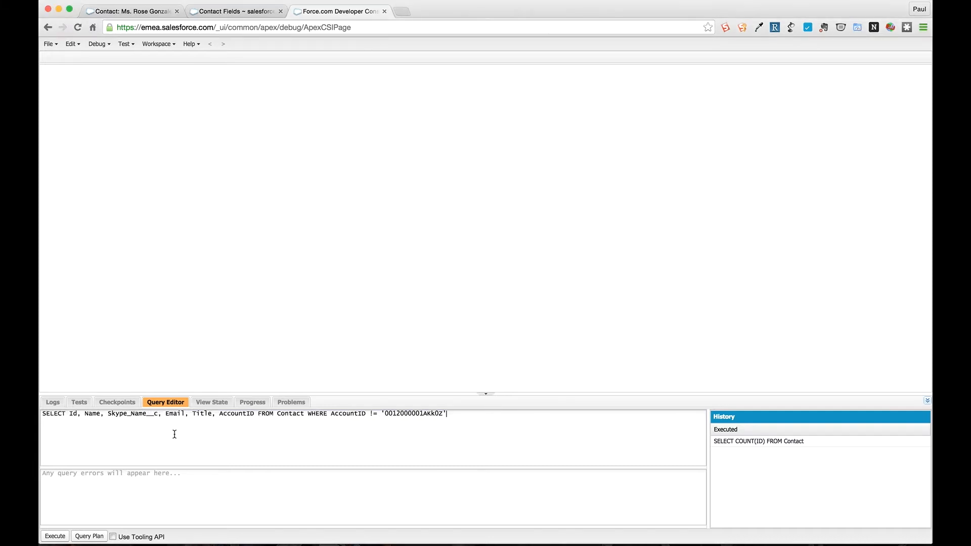
pyautogui.moveTo(268, 414)
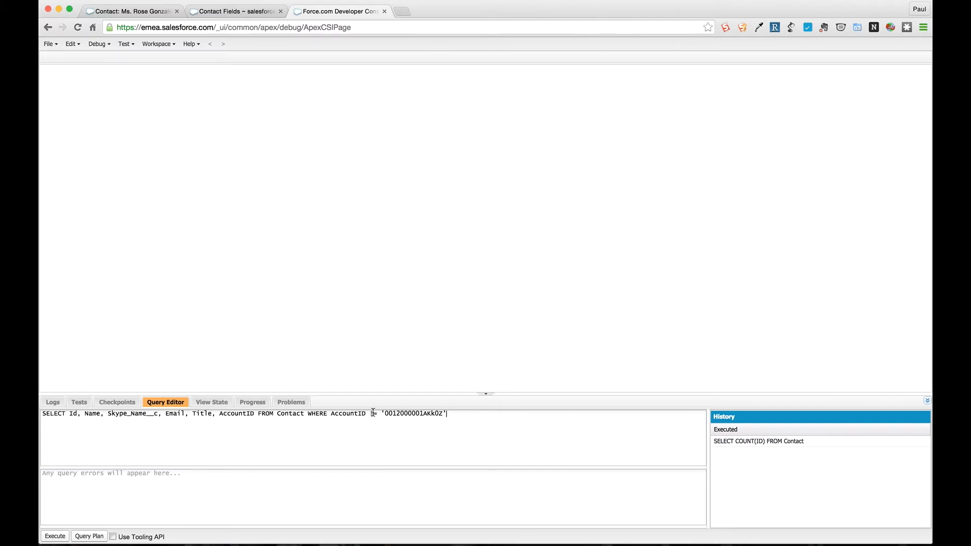
pyautogui.write('!')
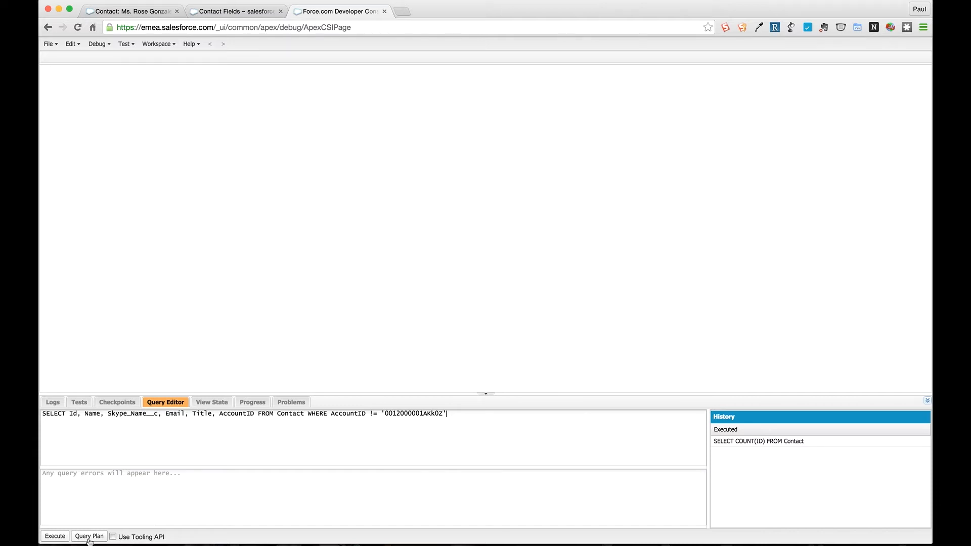
pyautogui.click(89, 536)
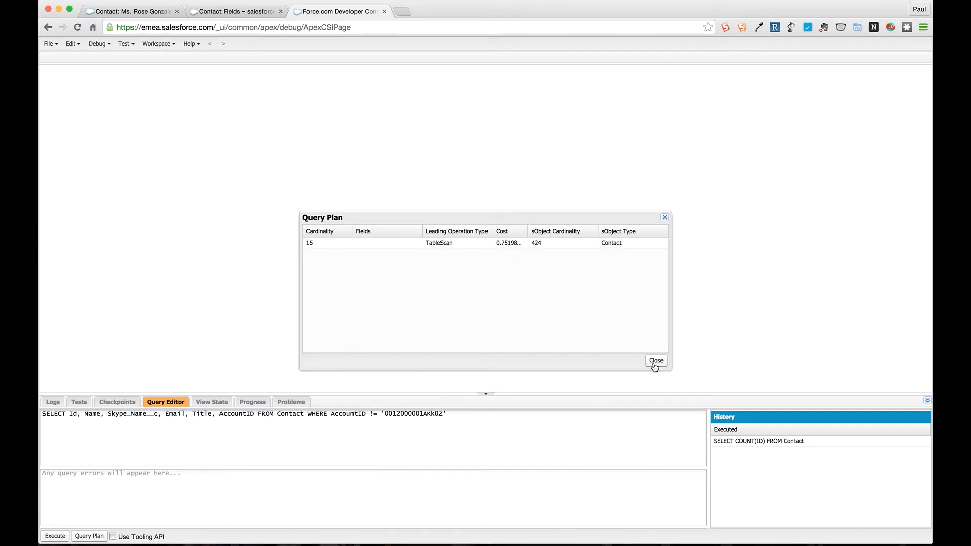
pyautogui.click(655, 360)
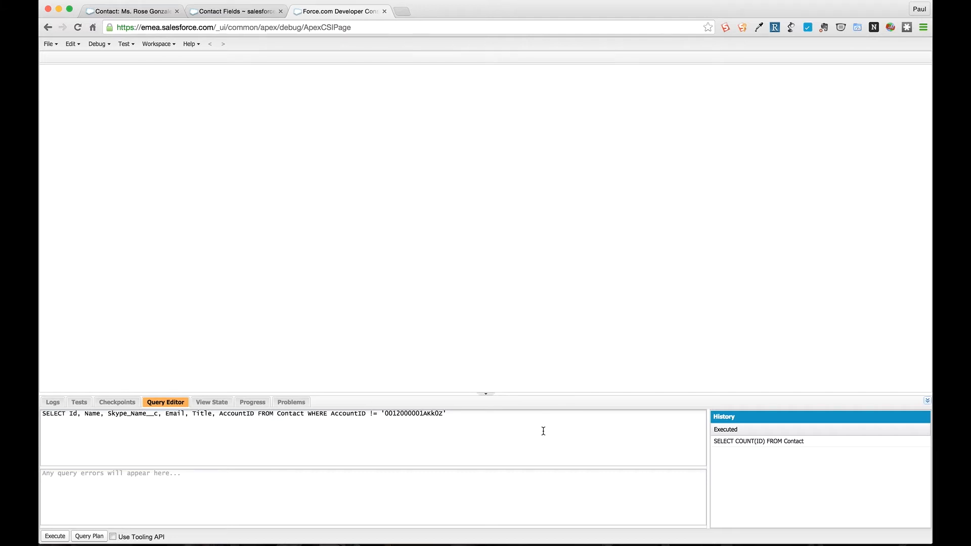
# Swap in the non-indexed Skype_Name__c = echo123 query, fix the duplicate SELECT, and show its plan.
pyautogui.moveTo(213, 413); pyautogui.dragTo(446, 413)
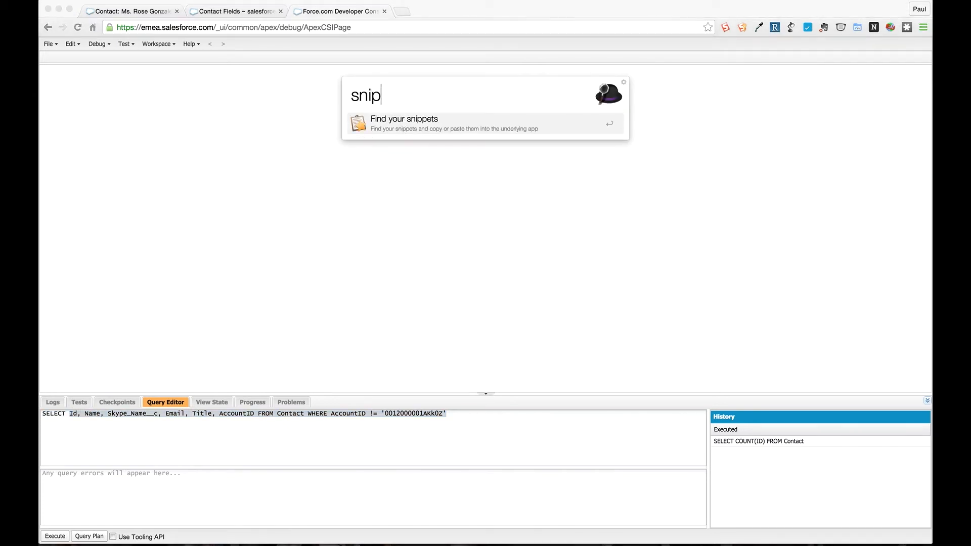
pyautogui.write('Non')
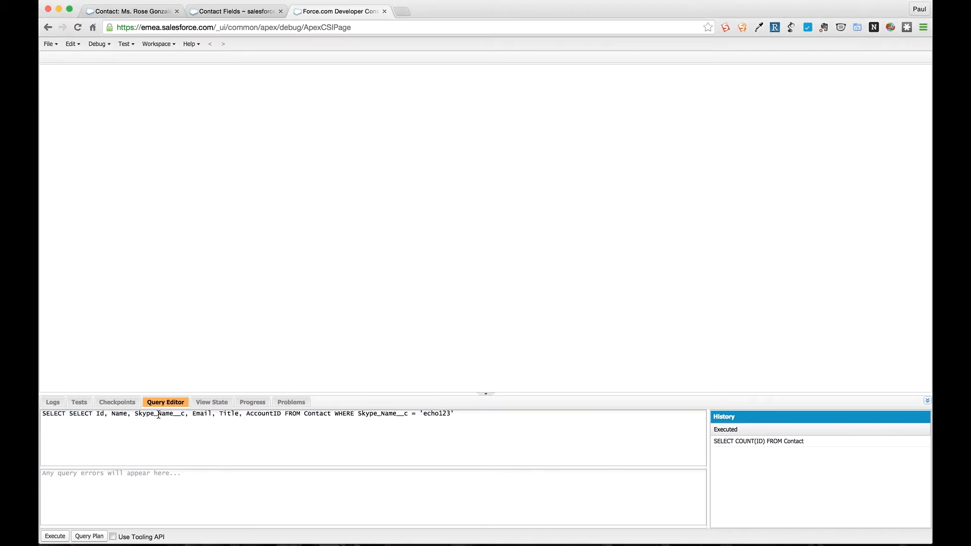
pyautogui.click(54, 535)
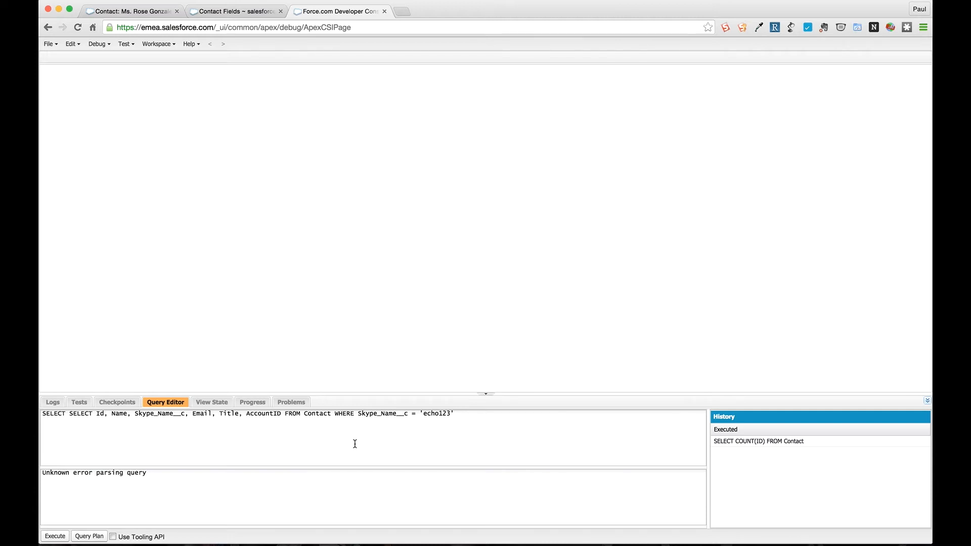
pyautogui.moveTo(435, 418)
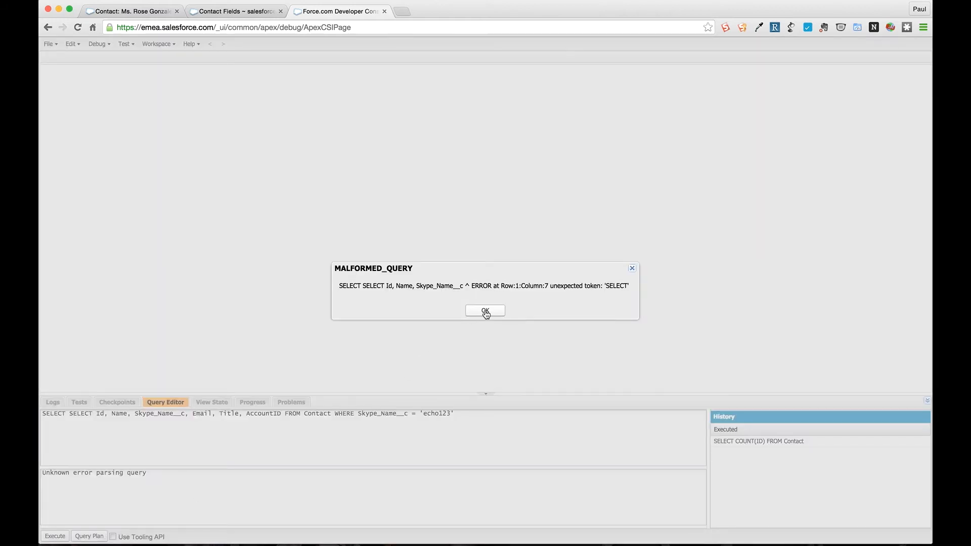
pyautogui.click(485, 311)
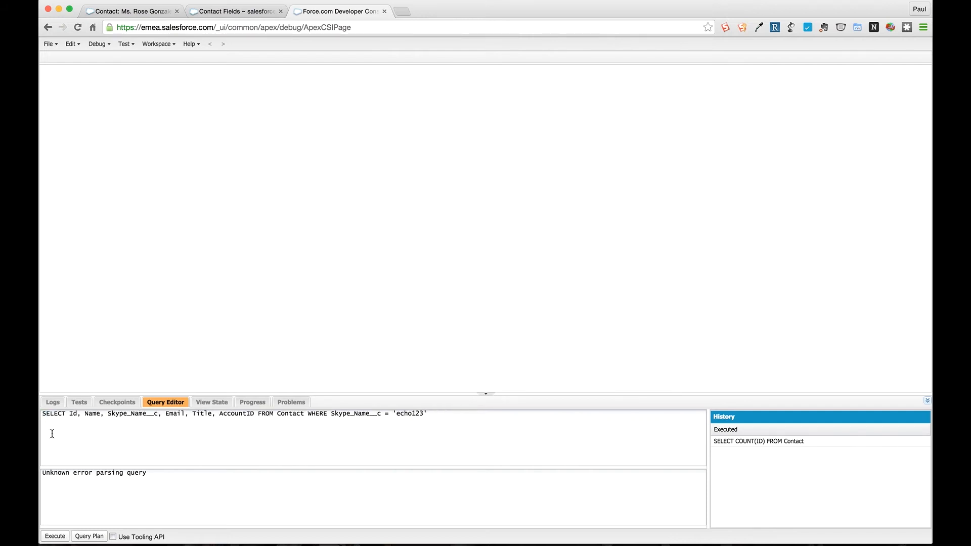
pyautogui.click(88, 536)
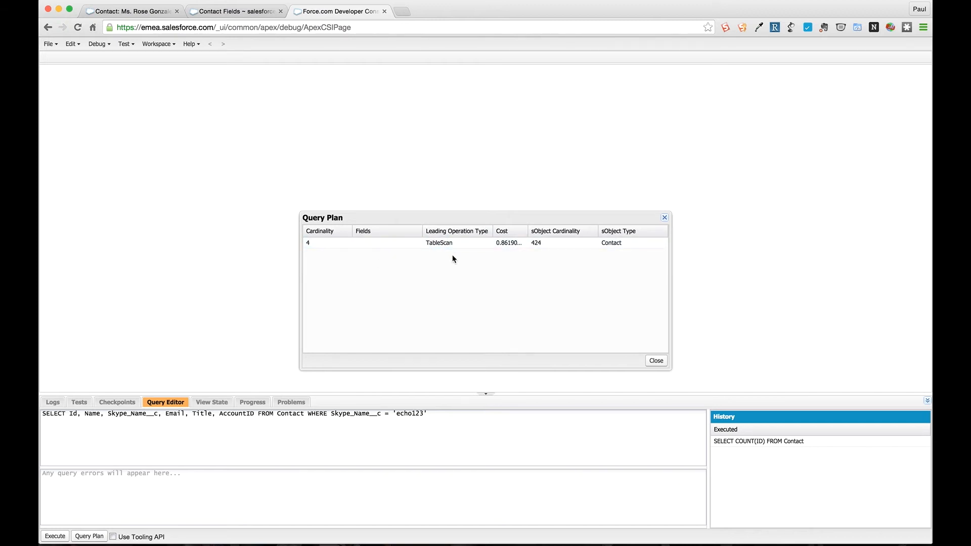
pyautogui.moveTo(451, 261)
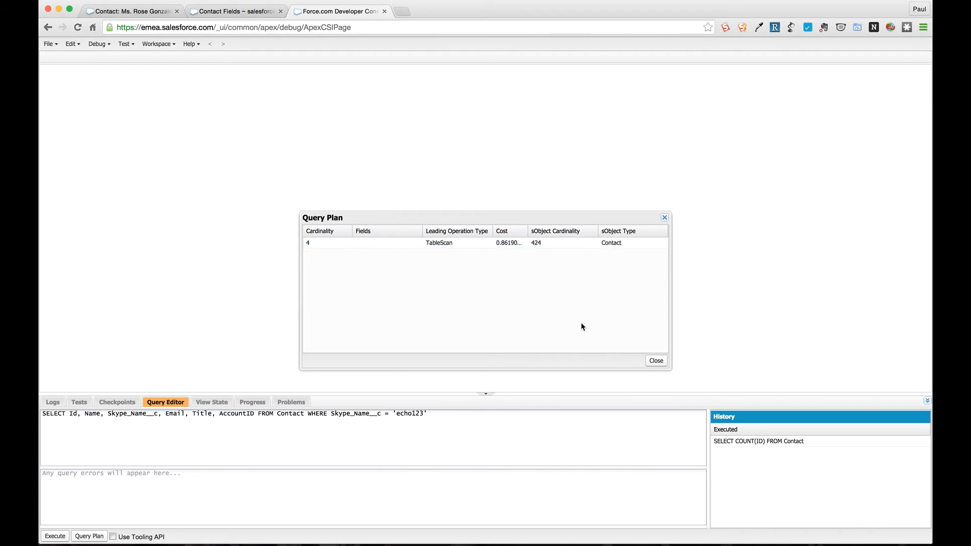
pyautogui.moveTo(624, 353)
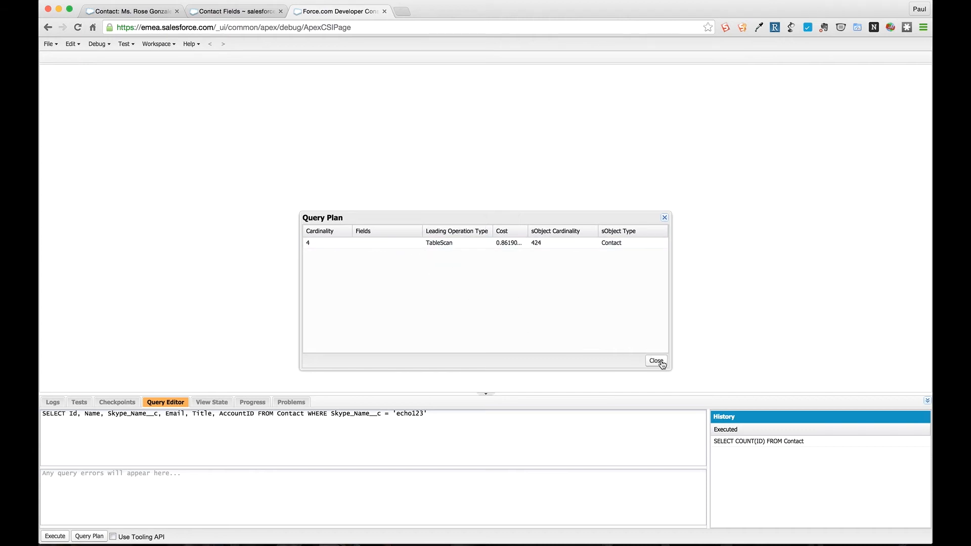
# Paste the Email-filtered Contact query, confirm its plan uses the Email index, then close it.
pyautogui.click(656, 361)
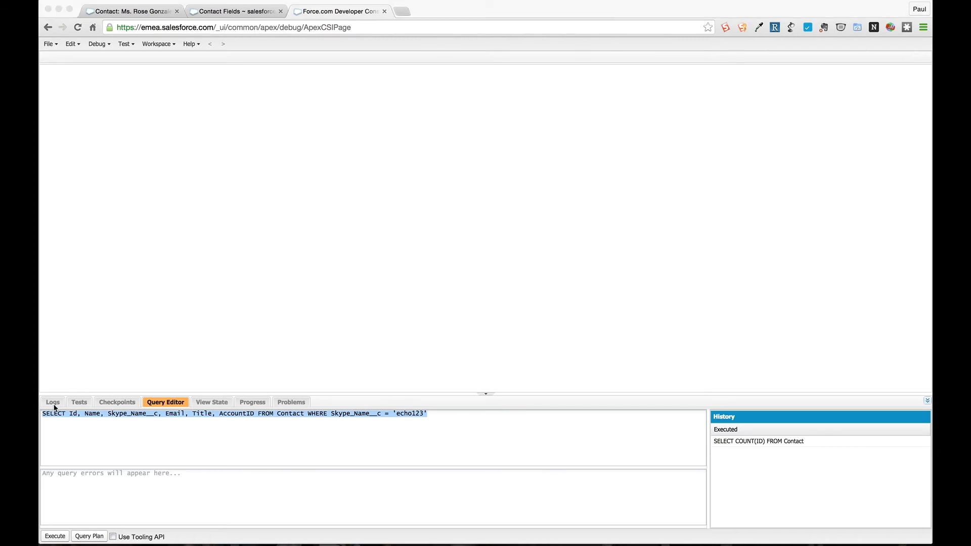
pyautogui.write('S')
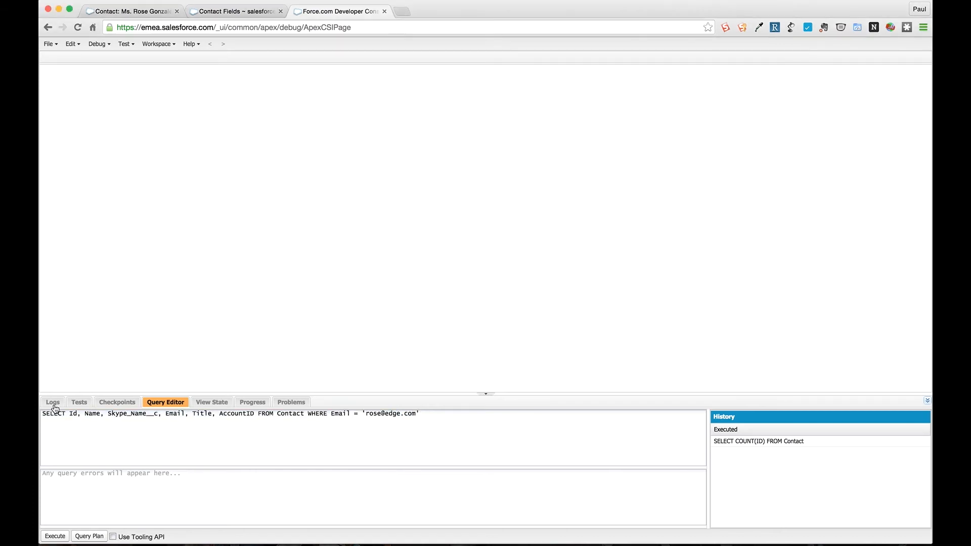
pyautogui.moveTo(285, 419)
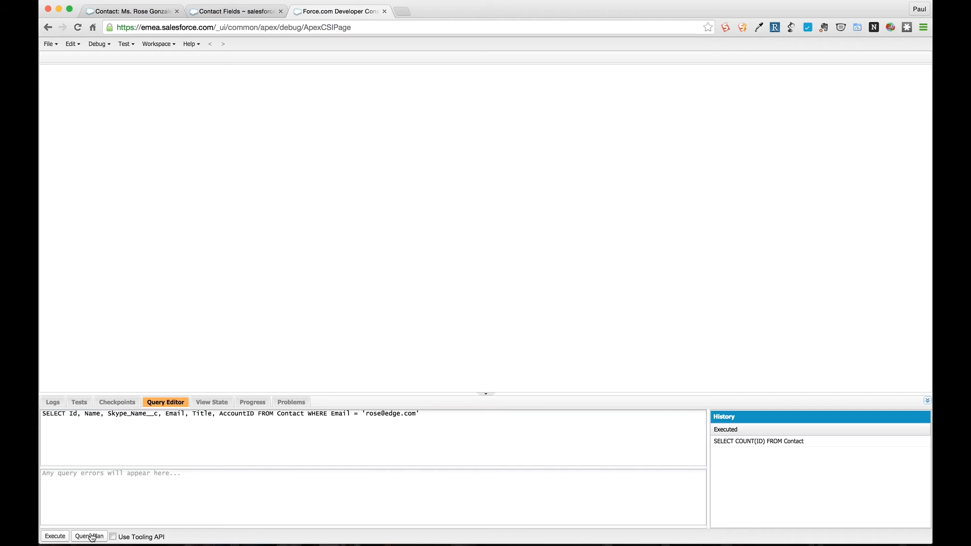
pyautogui.moveTo(153, 532)
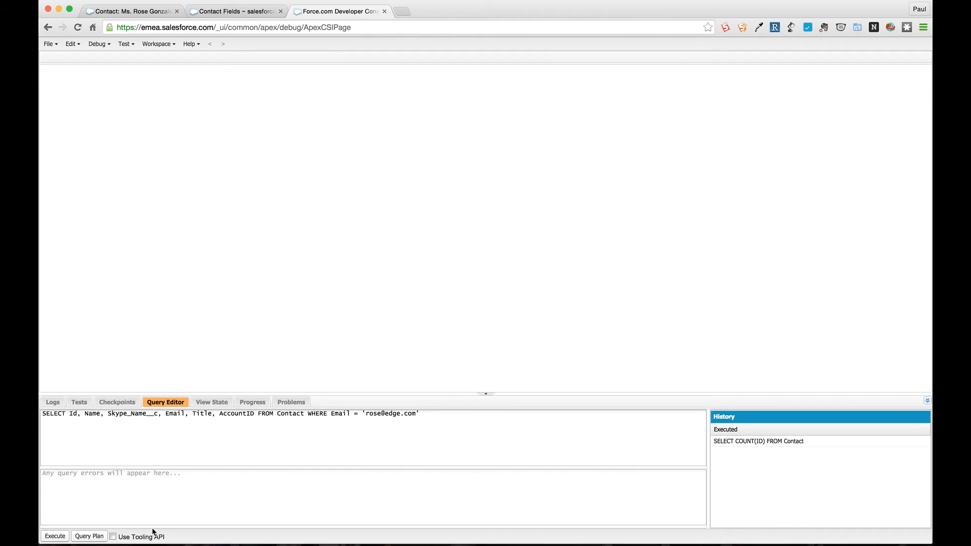
pyautogui.click(89, 535)
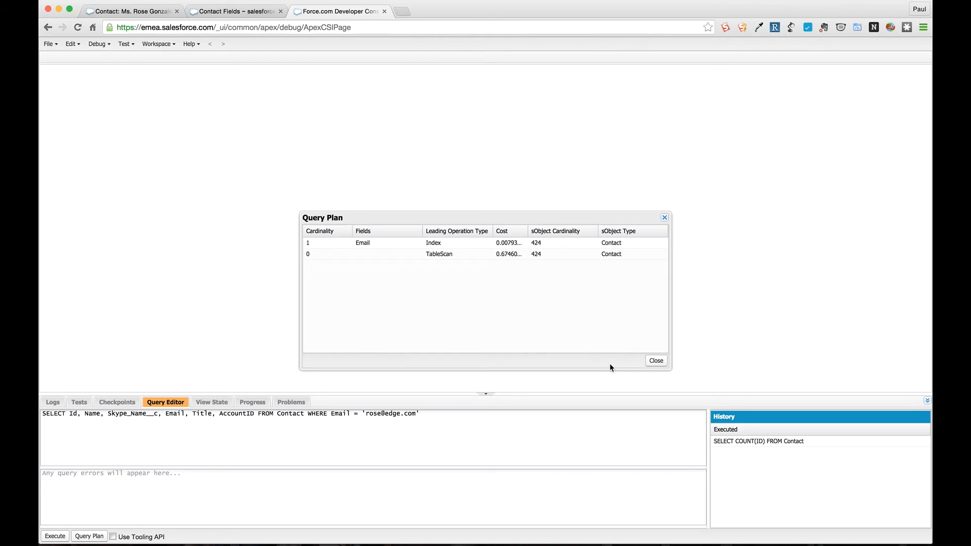
pyautogui.click(656, 361)
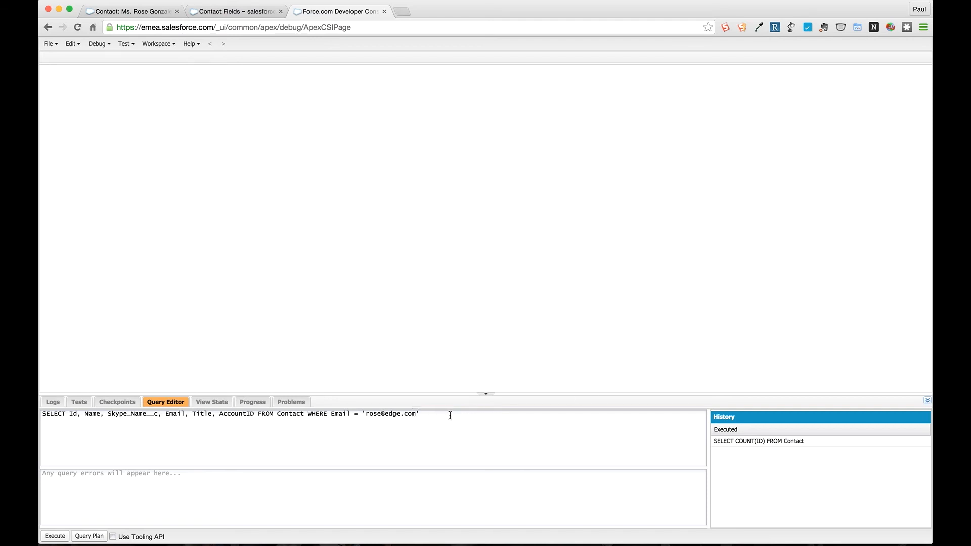
pyautogui.tripleClick(229, 414)
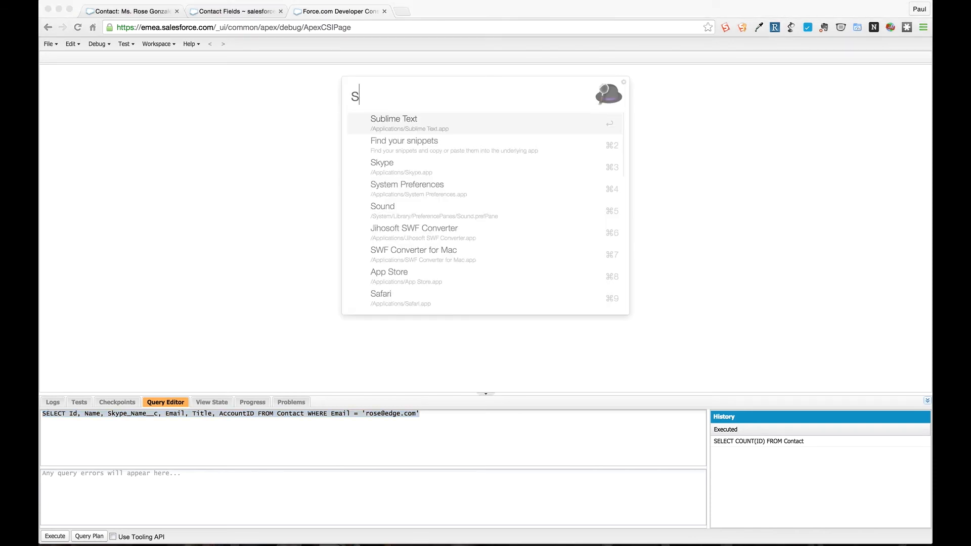
pyautogui.write('nip')
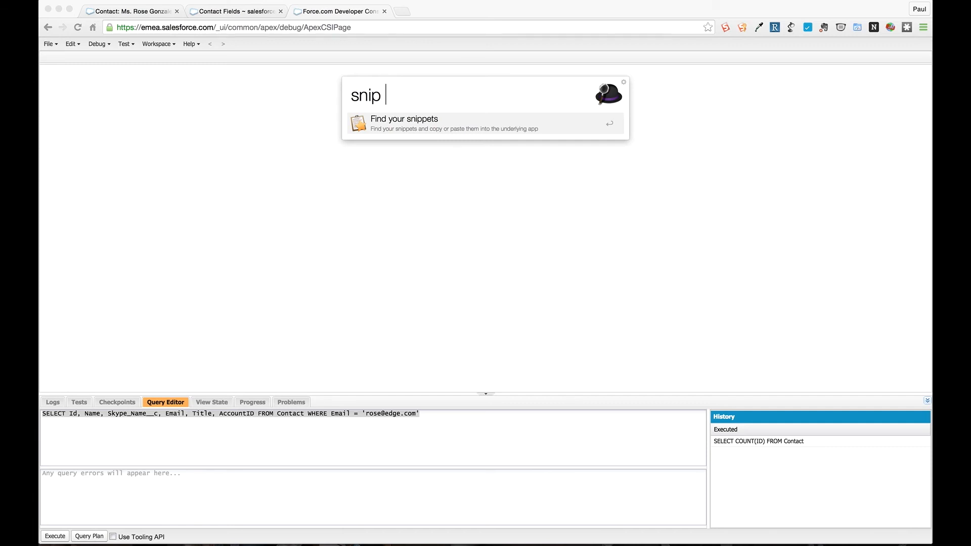
pyautogui.write('Non')
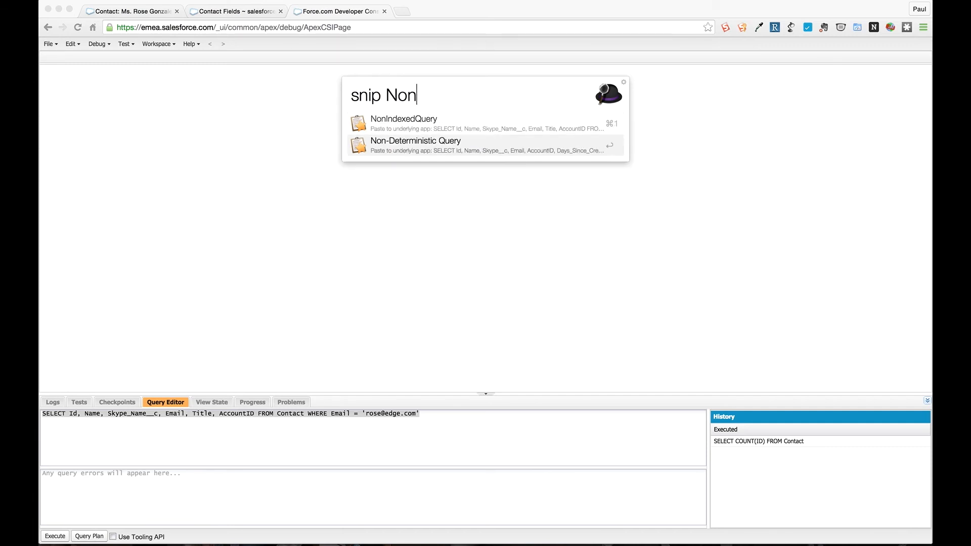
pyautogui.click(415, 145)
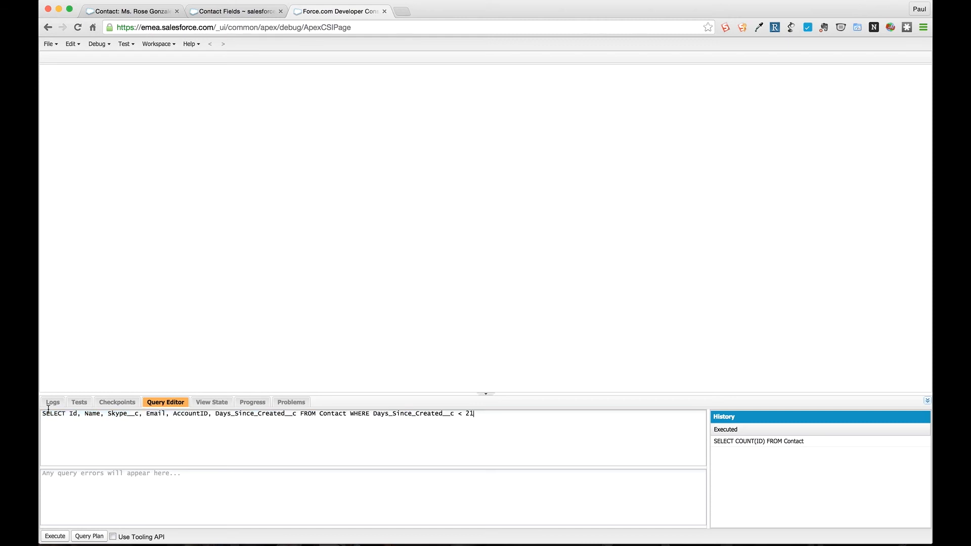
pyautogui.moveTo(252, 176)
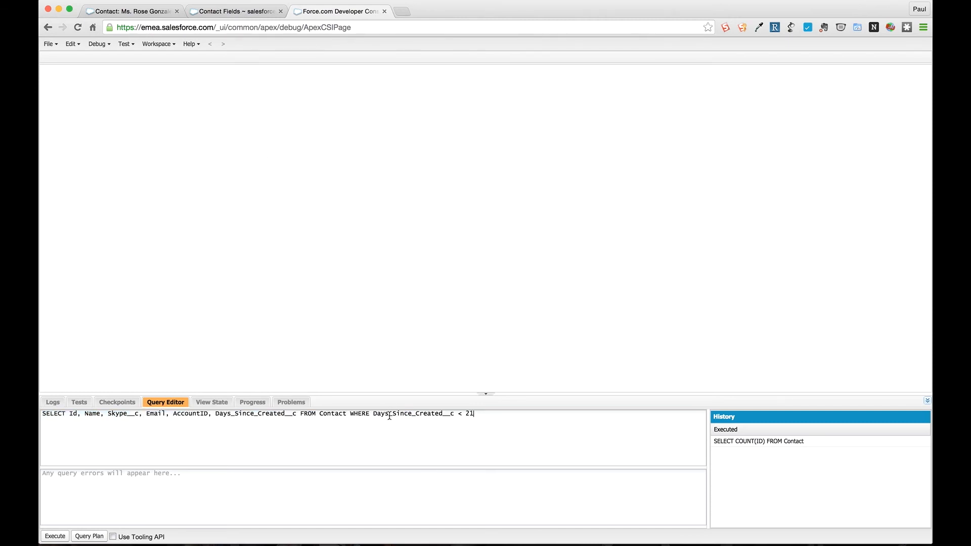
pyautogui.moveTo(348, 200)
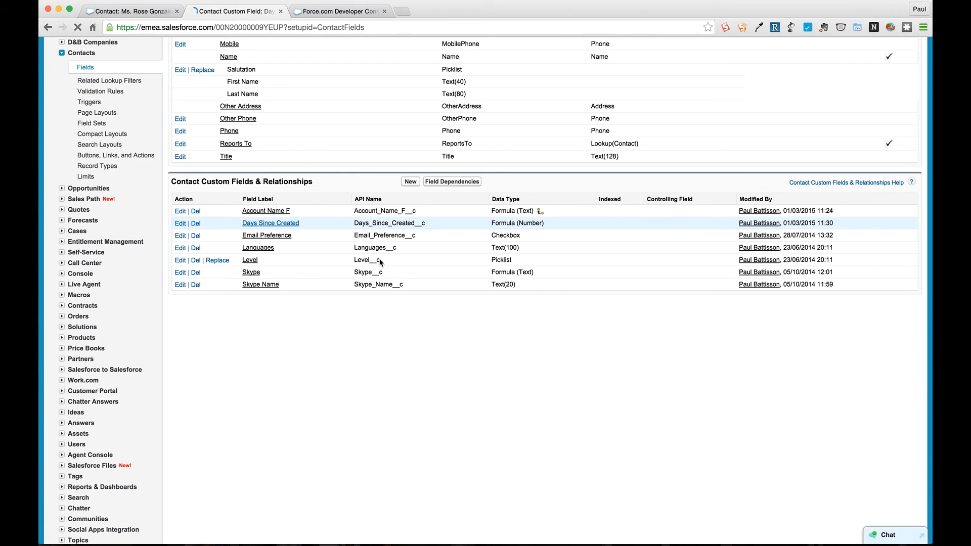
# Review Days Since Created (TODAY() minus created date) and Account Name F (Account.Name) formulas.
pyautogui.click(270, 223)
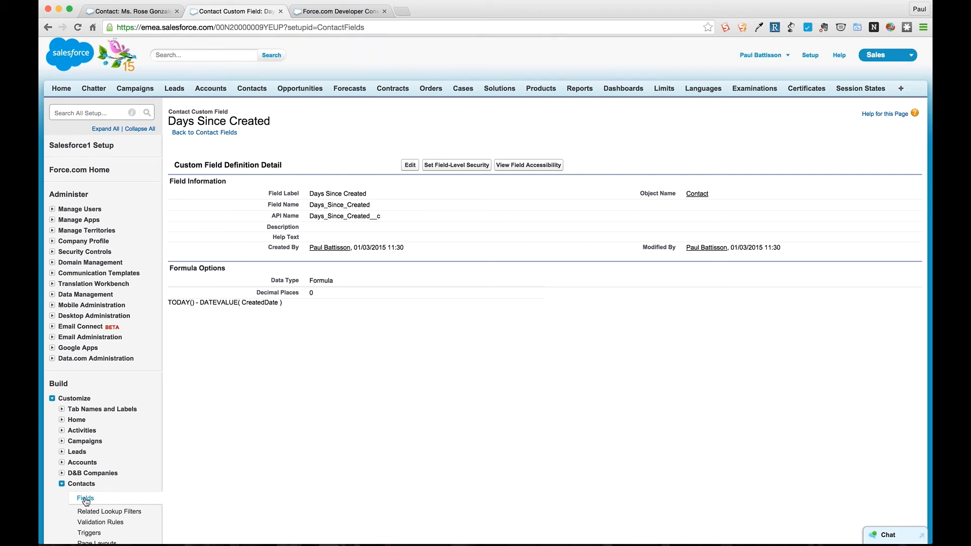
pyautogui.click(85, 498)
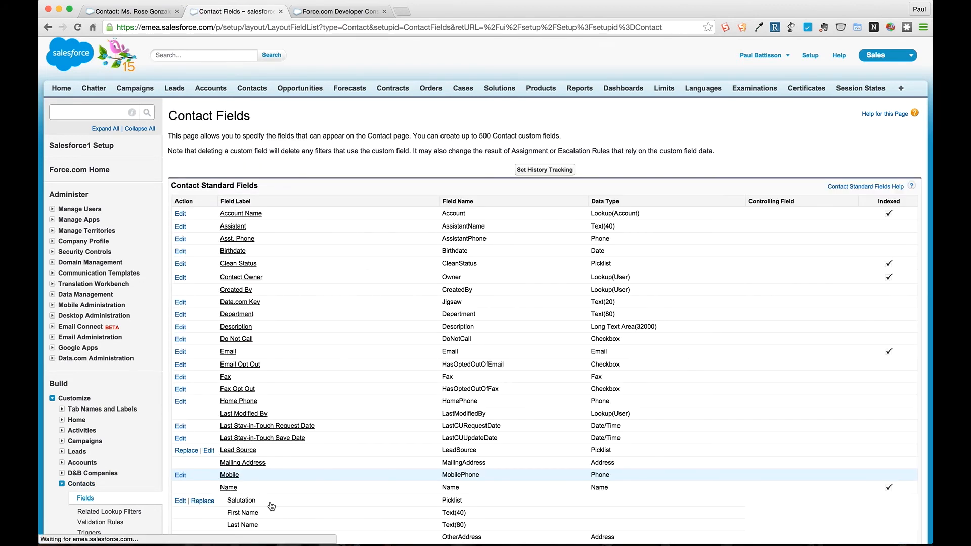
pyautogui.scroll(-3)
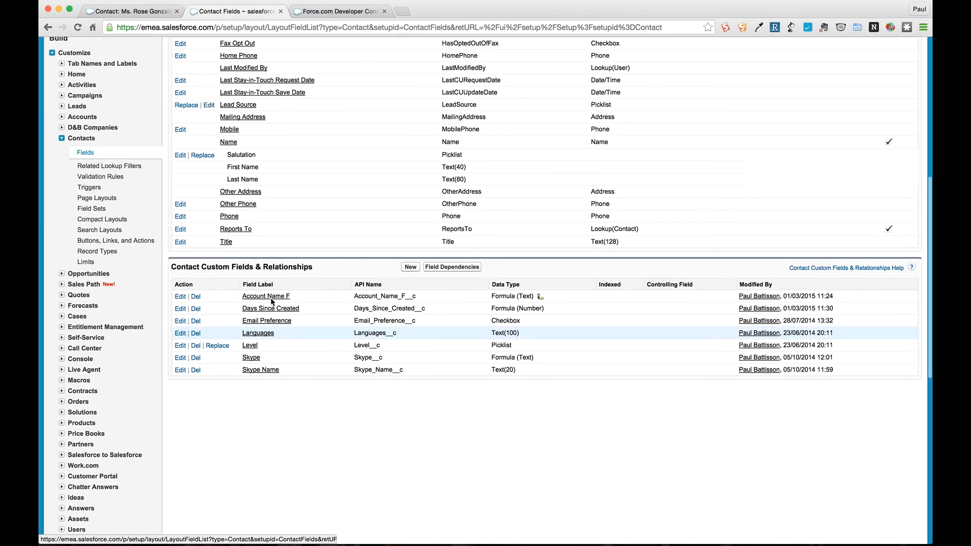
pyautogui.click(266, 295)
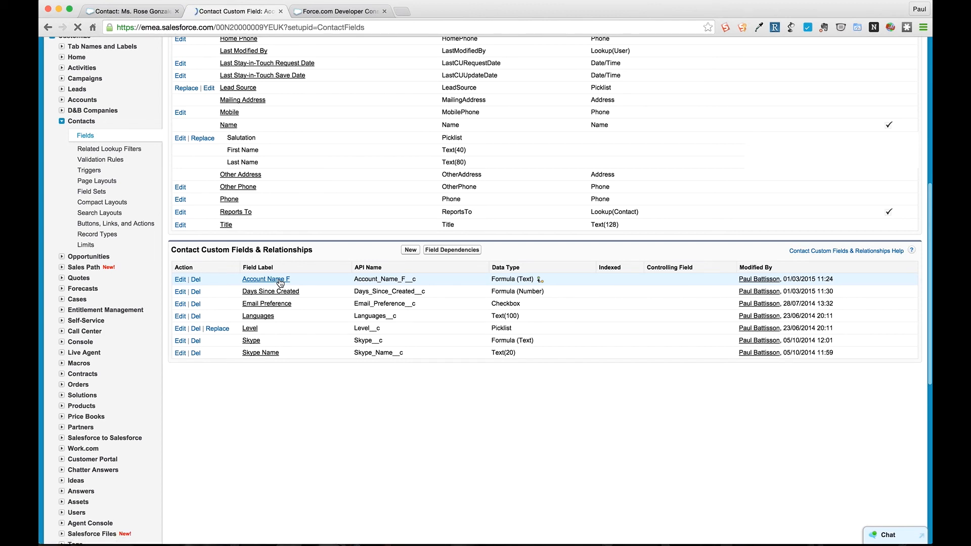
pyautogui.click(266, 279)
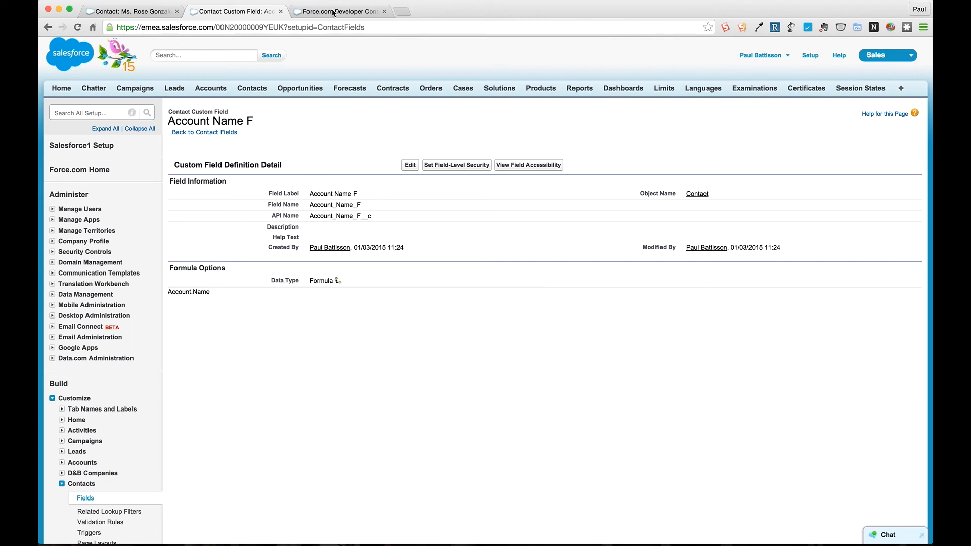
pyautogui.click(339, 11)
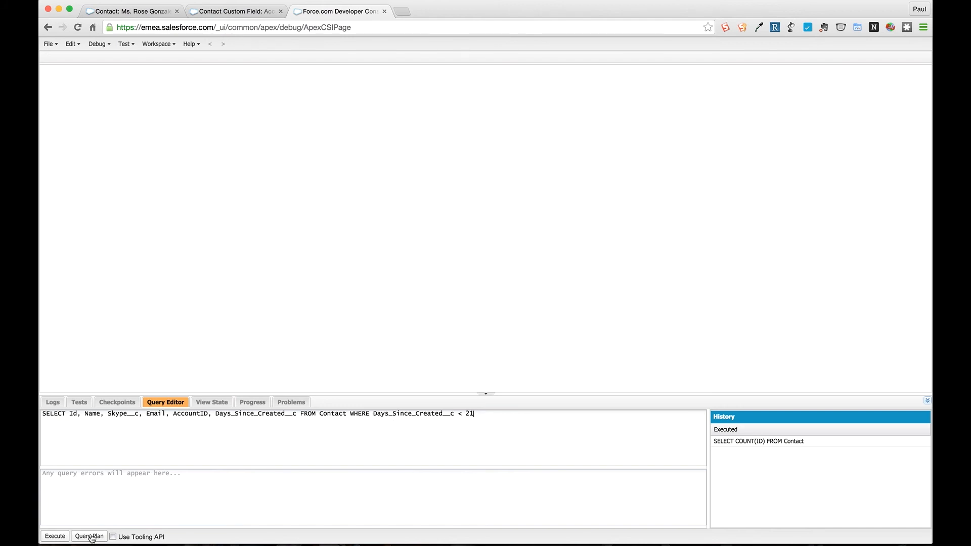
pyautogui.click(89, 536)
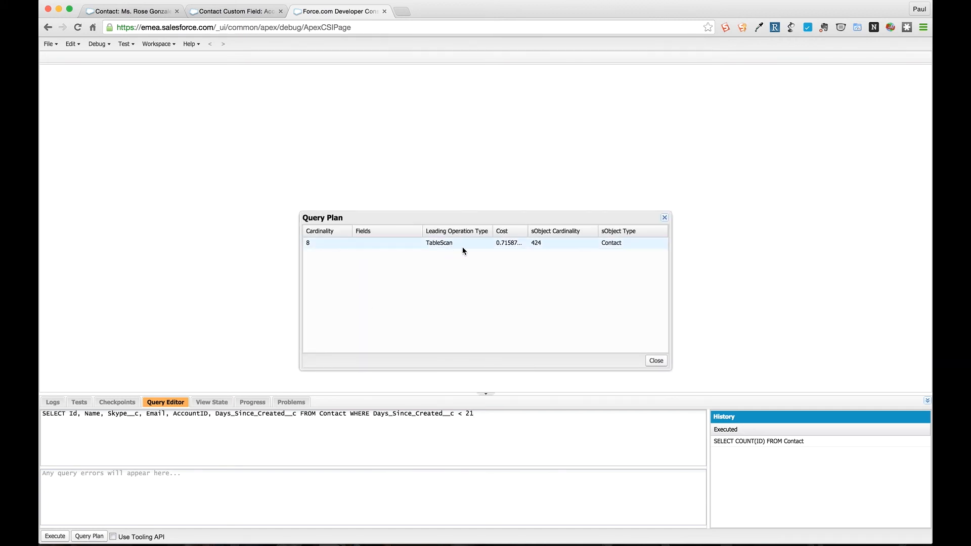
pyautogui.moveTo(510, 251)
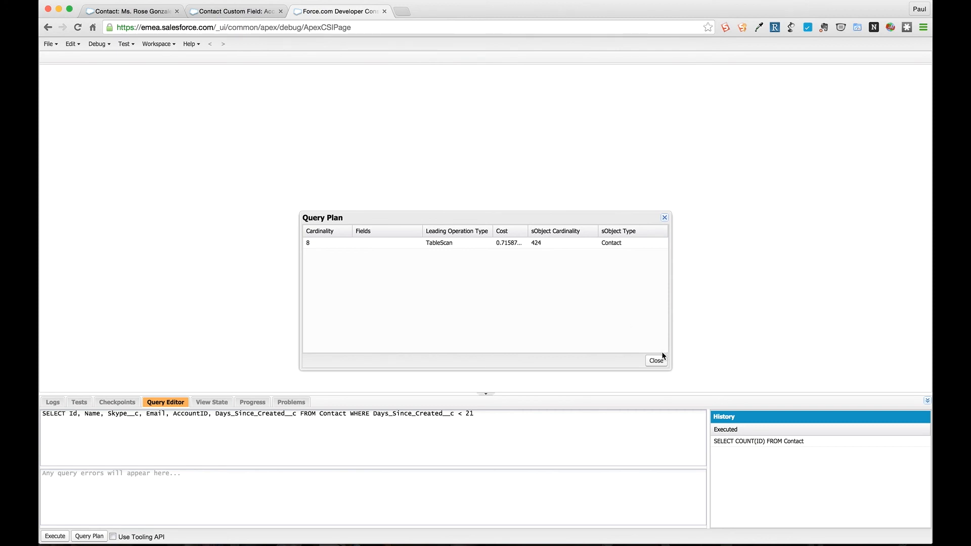
pyautogui.click(655, 360)
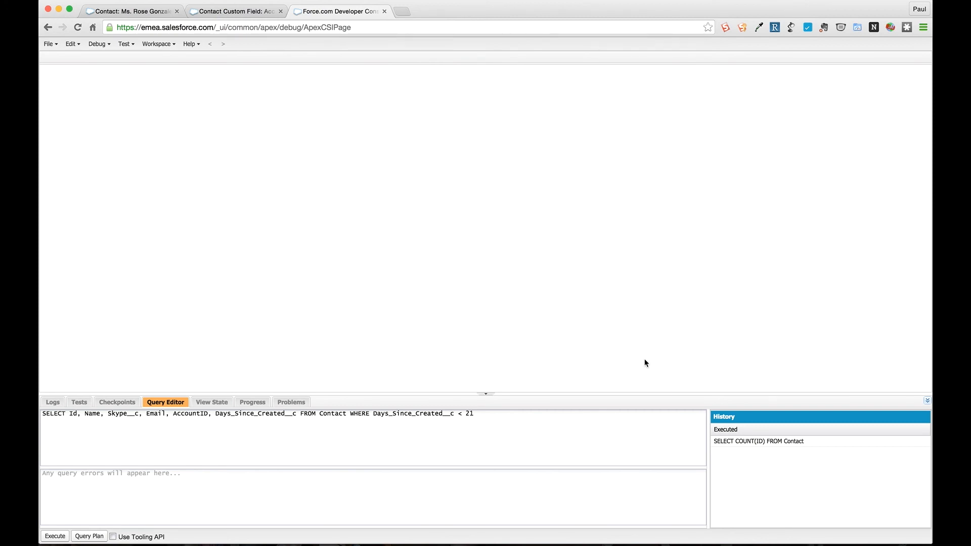
# Replace the formula-field query with the CreatedDate = LAST_N_DAYS:21 snippet.
pyautogui.doubleClick(421, 414)
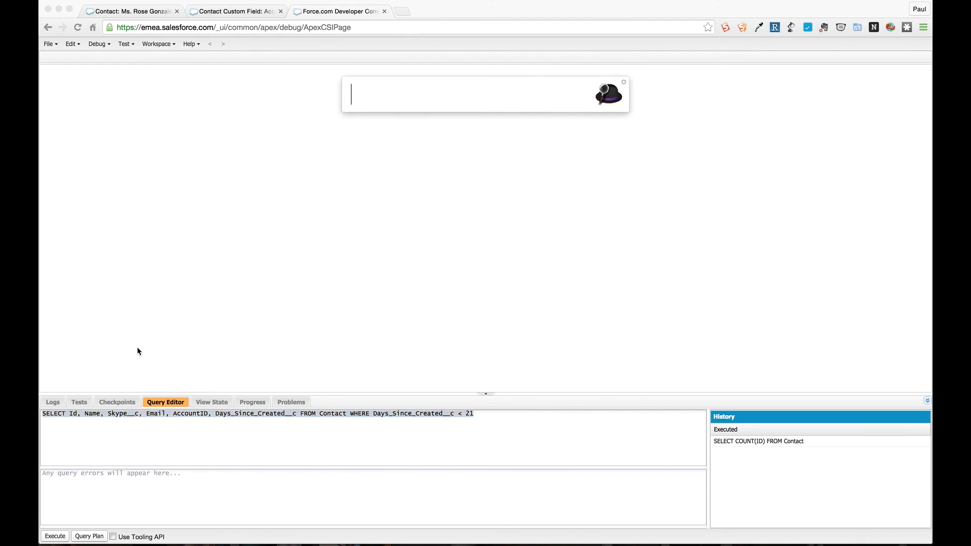
pyautogui.write('snip')
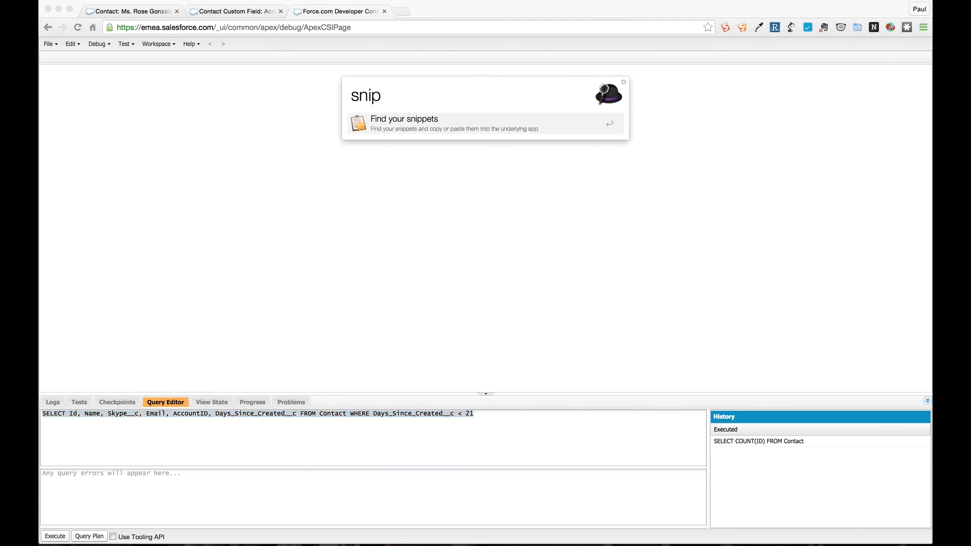
pyautogui.write('Inline')
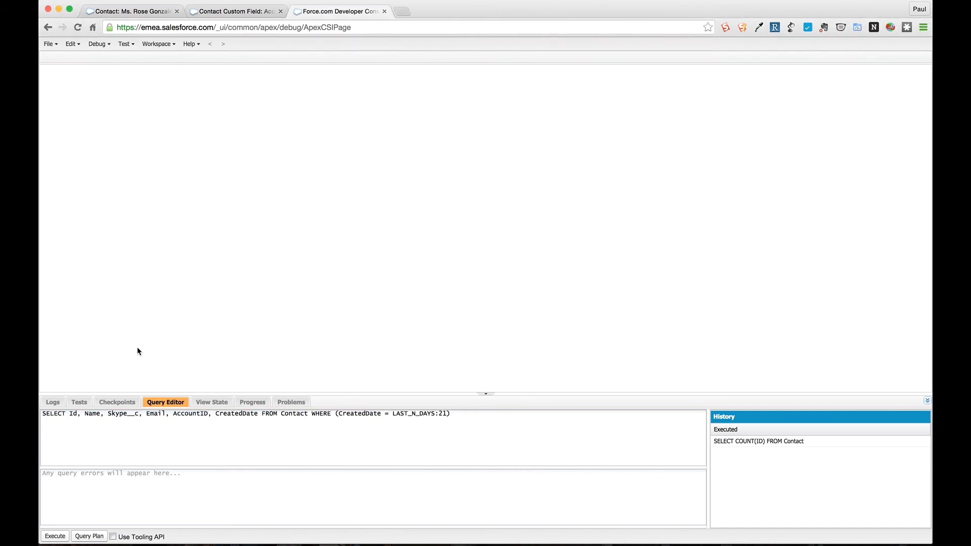
pyautogui.moveTo(62, 416)
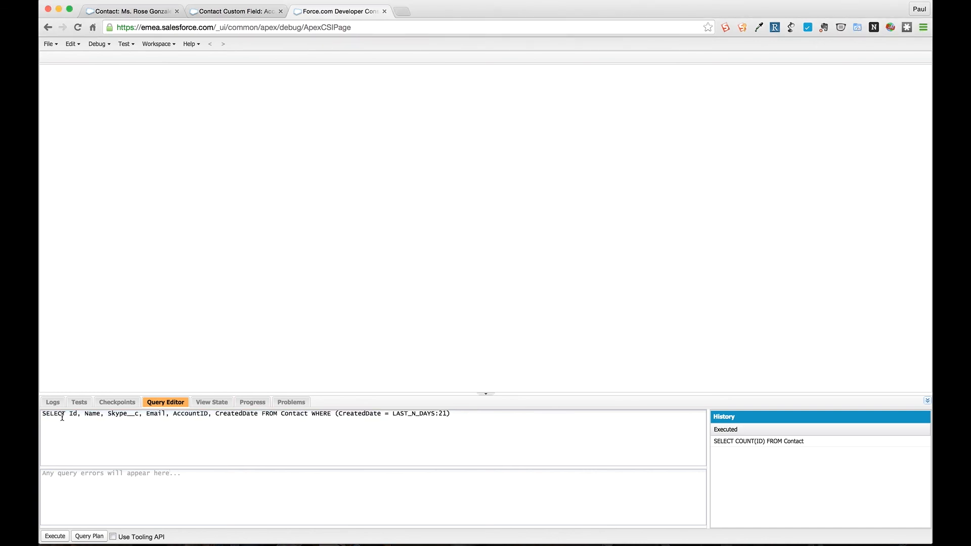
pyautogui.moveTo(316, 421)
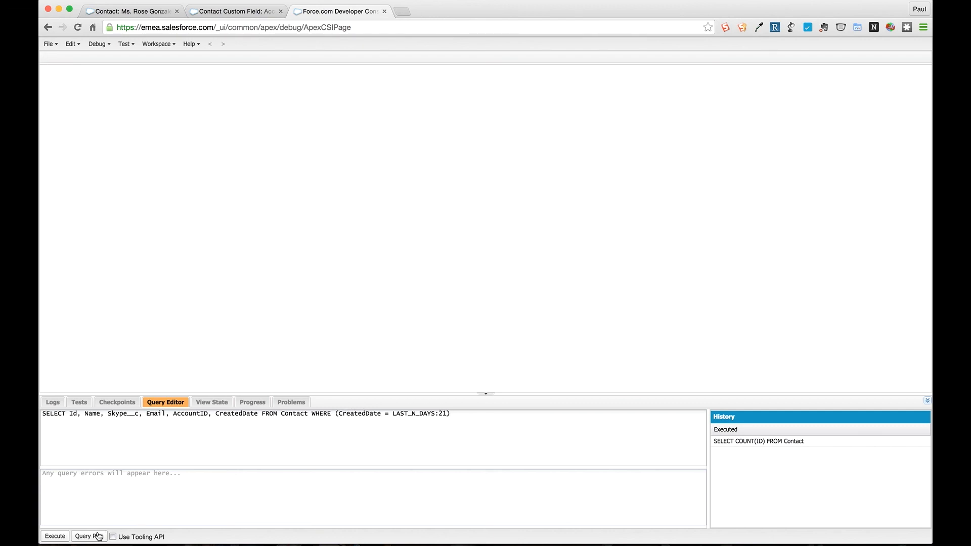
# Display the LAST_N_DAYS:21 plan: Index on CreatedDate at cost 0 beside a TableScan.
pyautogui.click(88, 536)
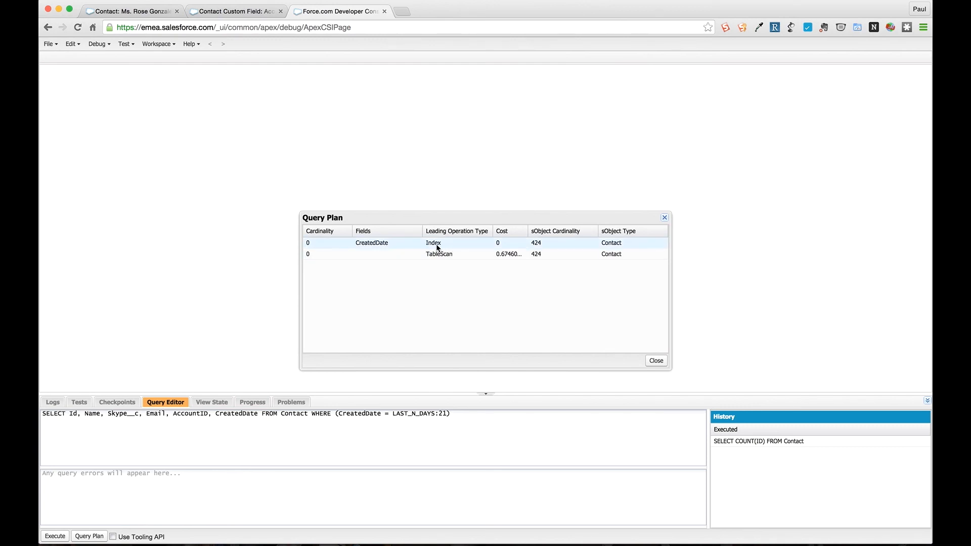
pyautogui.moveTo(501, 243)
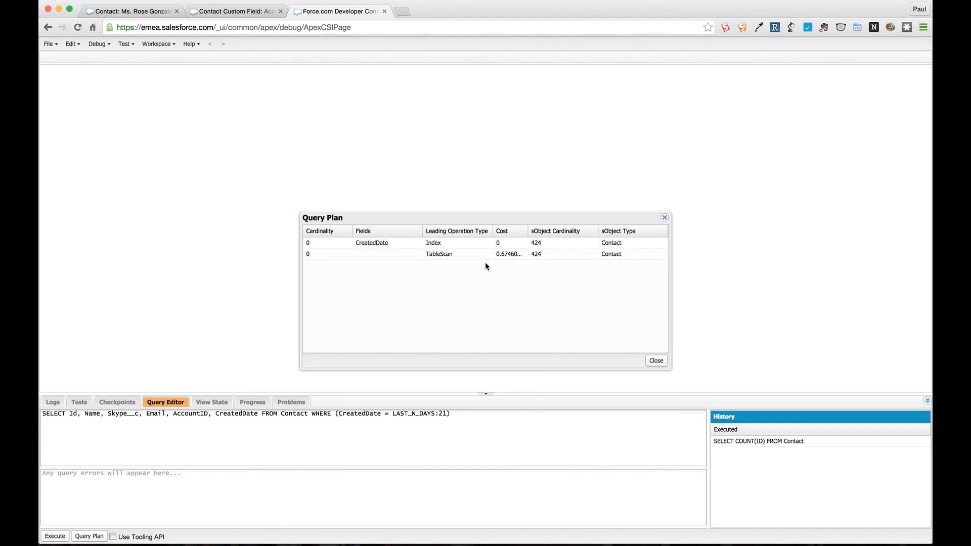
pyautogui.moveTo(495, 275)
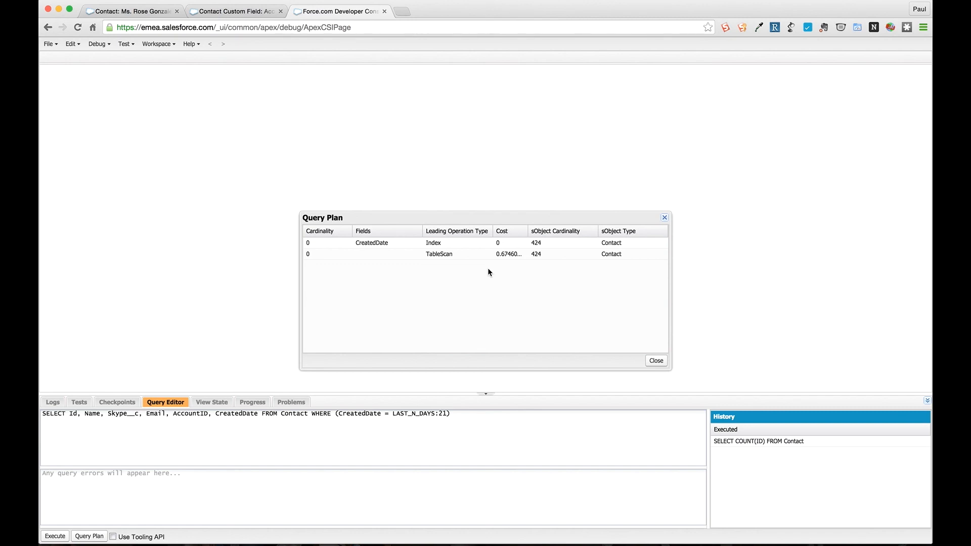
pyautogui.moveTo(592, 340)
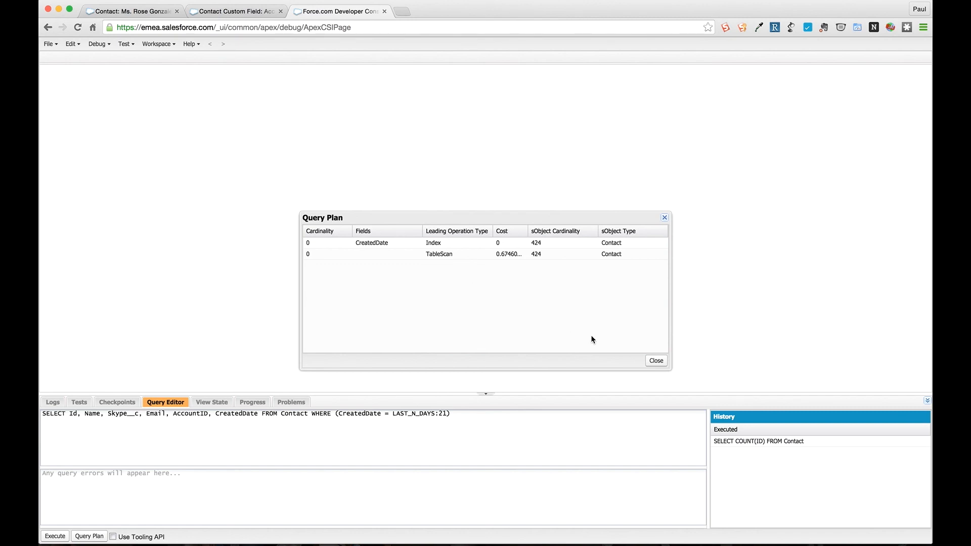